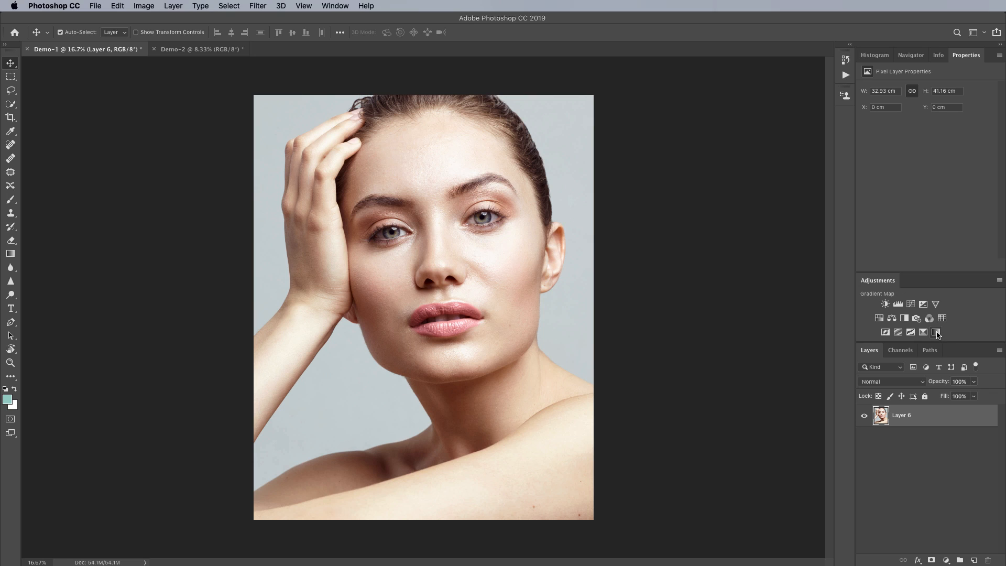
# Step: Add a Gradient Map adjustment layer above Layer 6, tinting the portrait pale teal
pyautogui.click(936, 331)
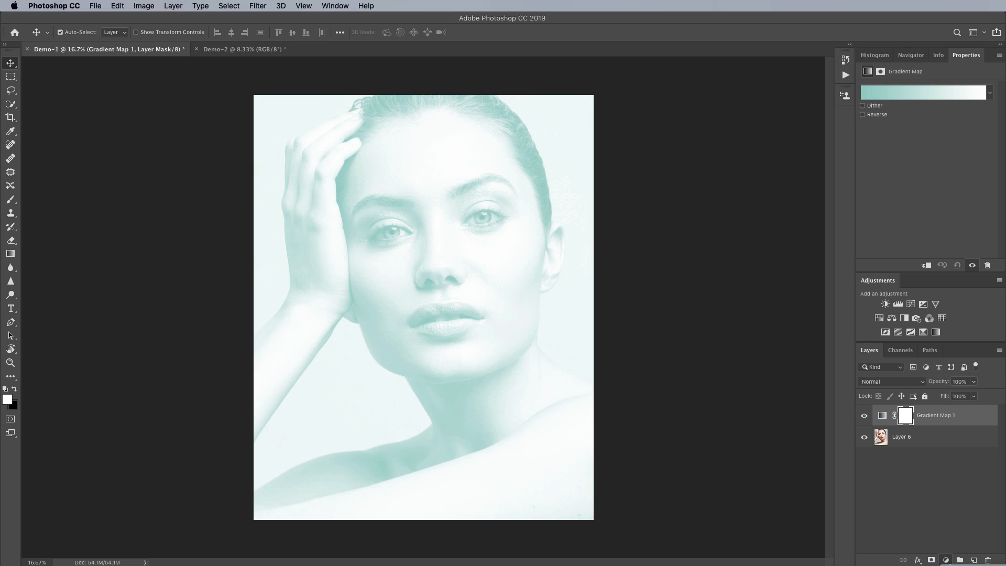
pyautogui.click(931, 560)
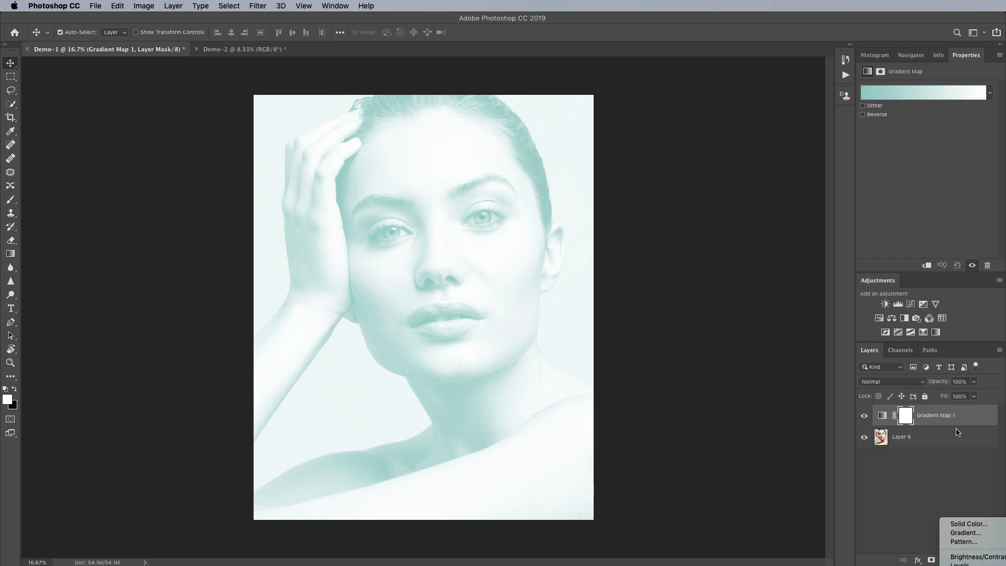
pyautogui.moveTo(957, 432)
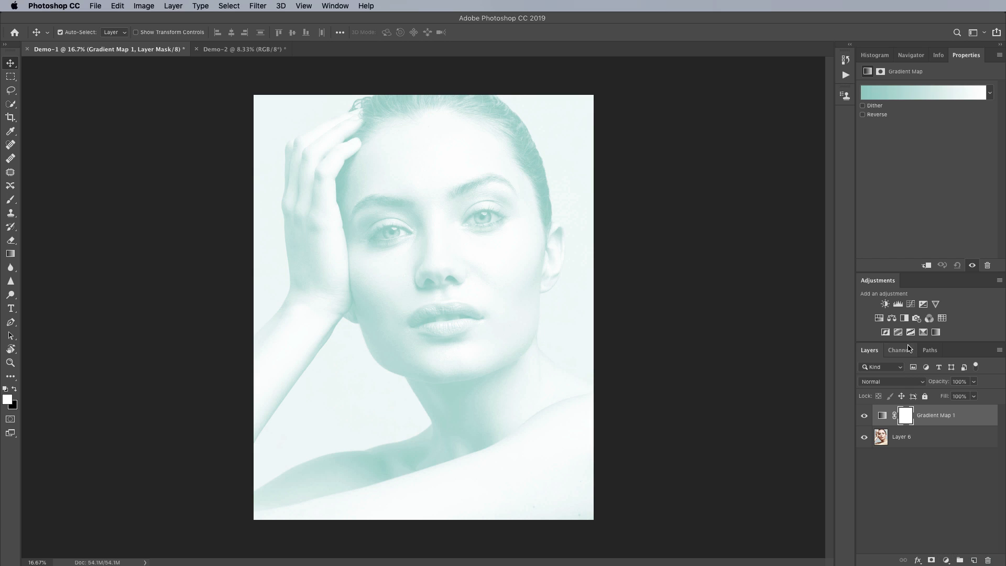
pyautogui.moveTo(924, 99)
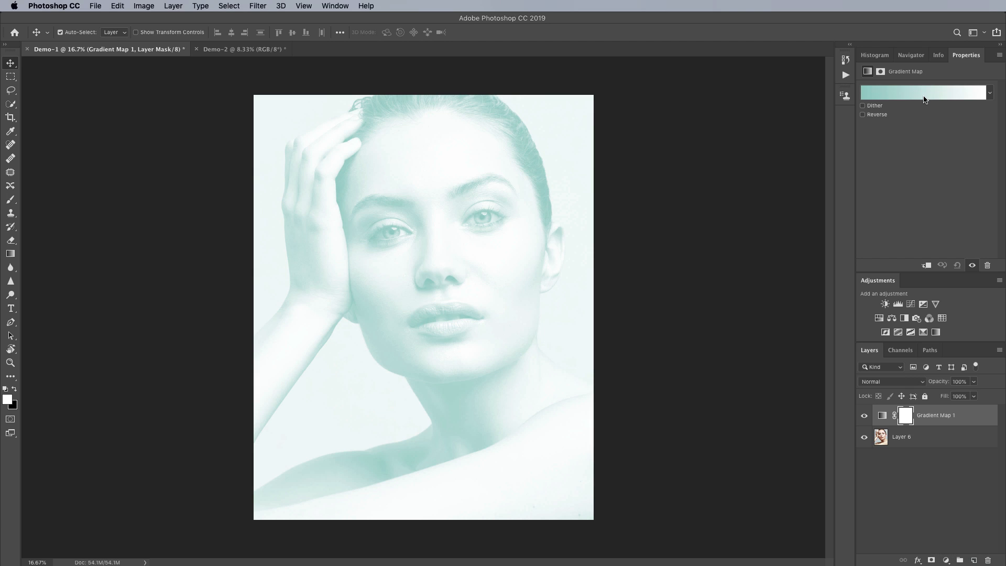
pyautogui.moveTo(923, 93)
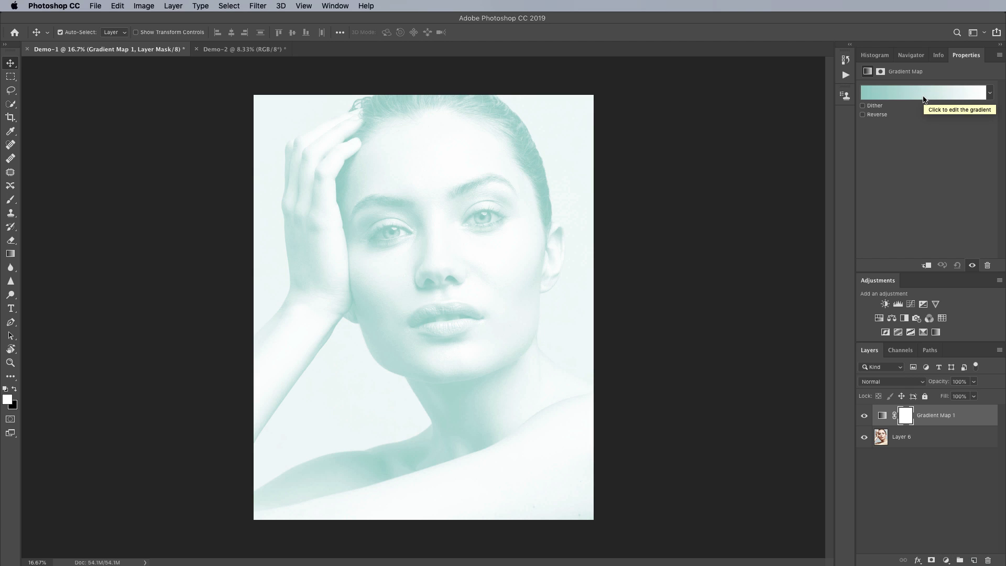
# Step: Apply the Black, White preset to Gradient Map 1 in the Gradient Editor
pyautogui.click(923, 92)
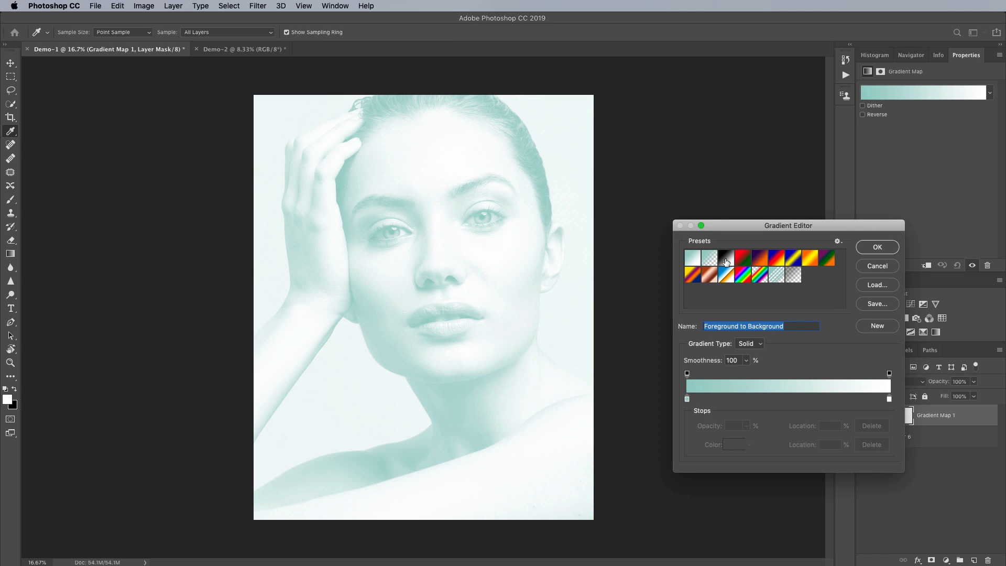
pyautogui.click(727, 257)
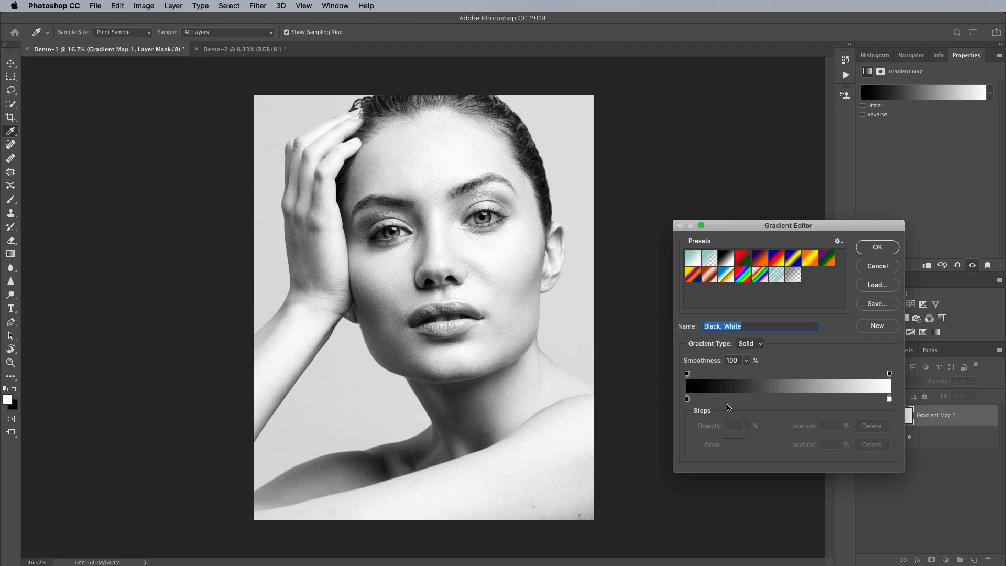
pyautogui.moveTo(731, 400)
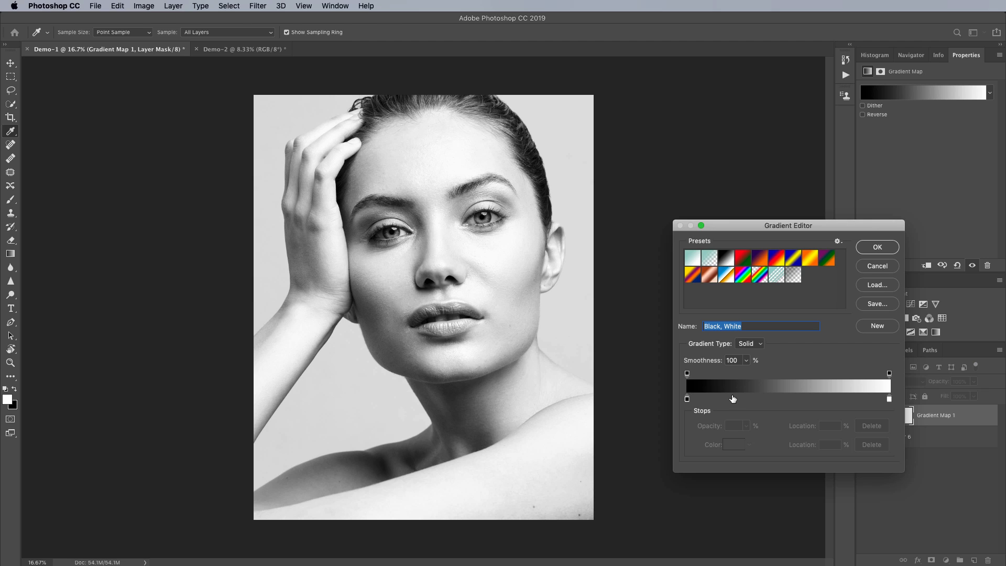
pyautogui.moveTo(826, 385)
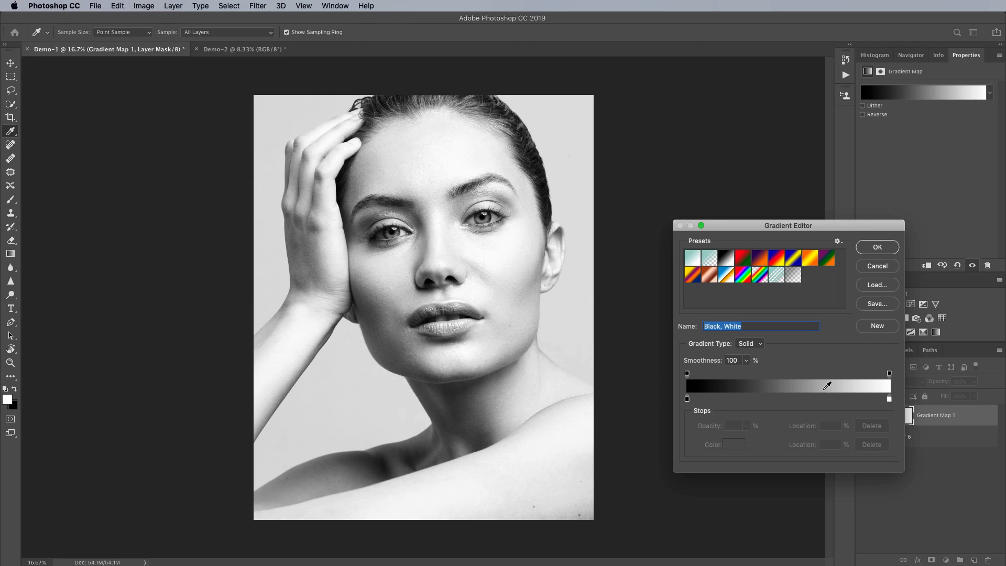
pyautogui.moveTo(713, 387)
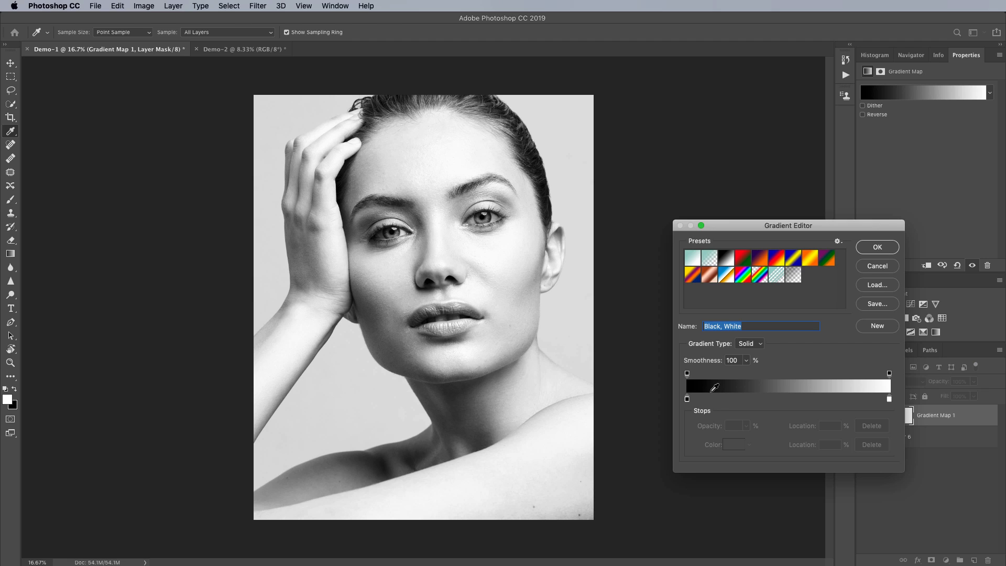
pyautogui.moveTo(688, 398)
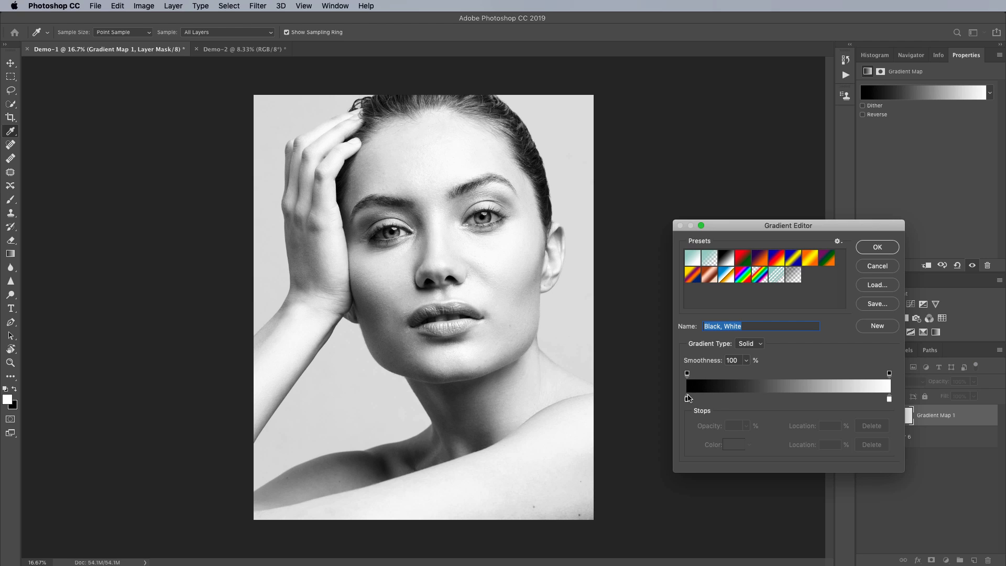
pyautogui.moveTo(891, 380)
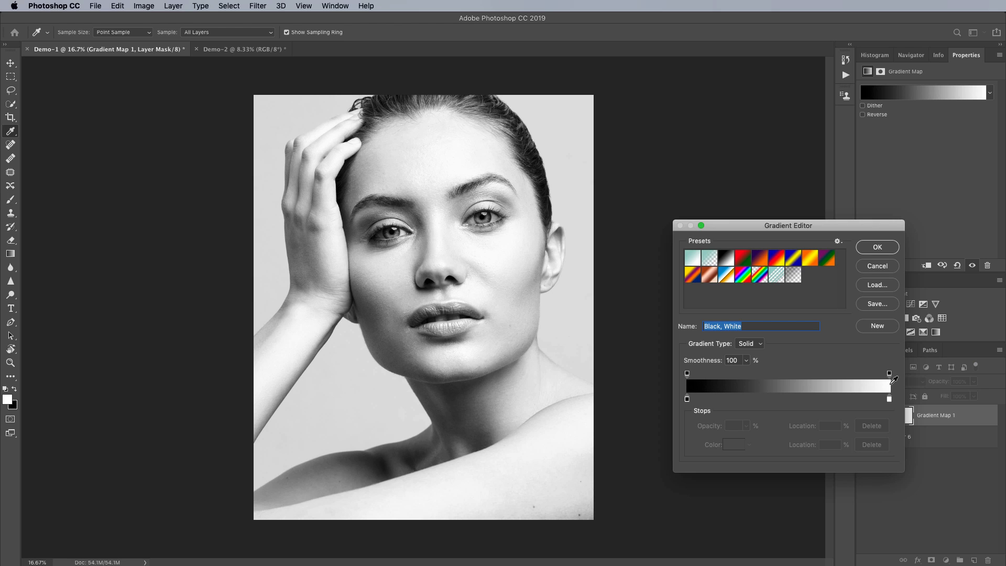
pyautogui.moveTo(862, 380)
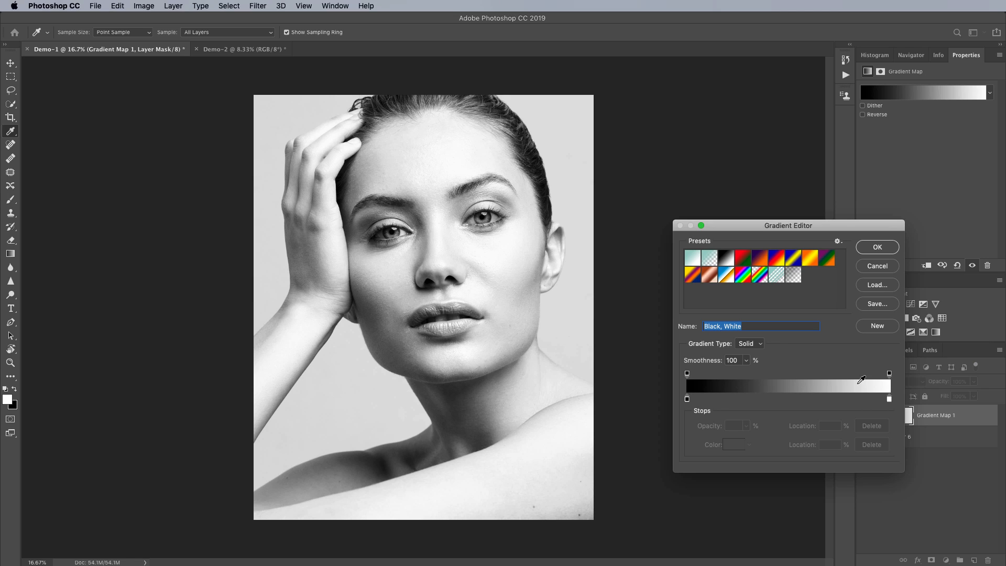
pyautogui.moveTo(796, 383)
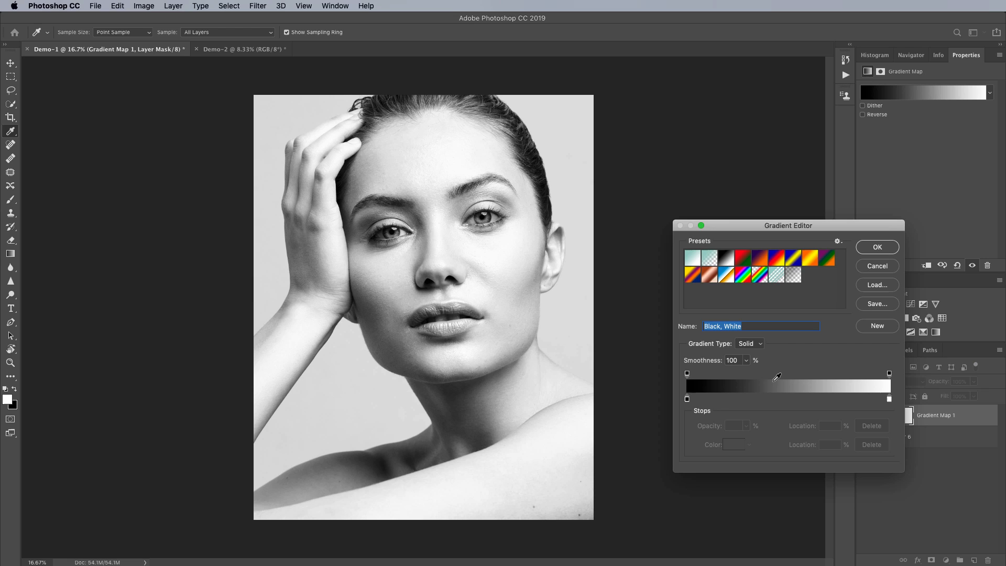
pyautogui.moveTo(735, 384)
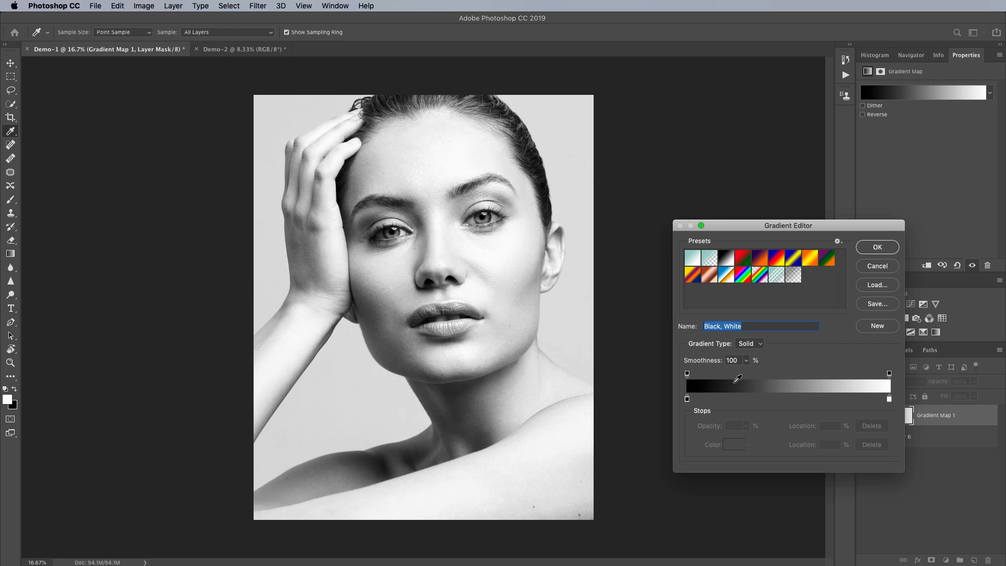
pyautogui.moveTo(738, 399)
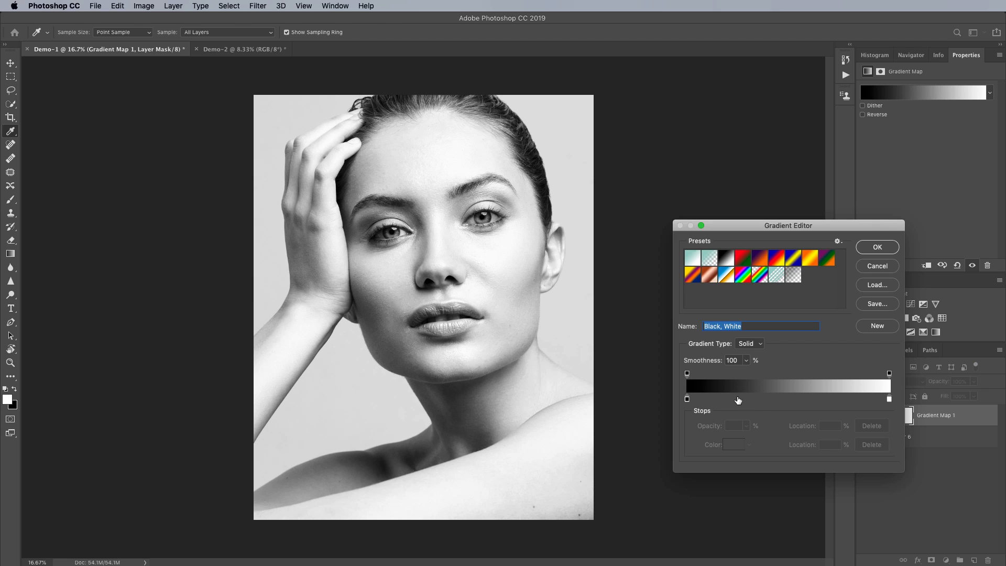
pyautogui.moveTo(771, 400)
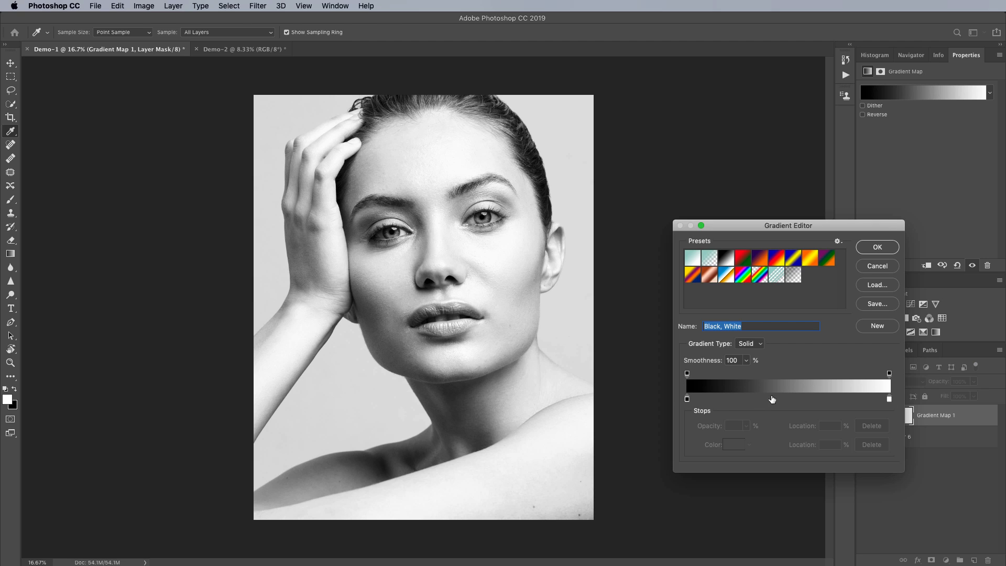
pyautogui.moveTo(705, 406)
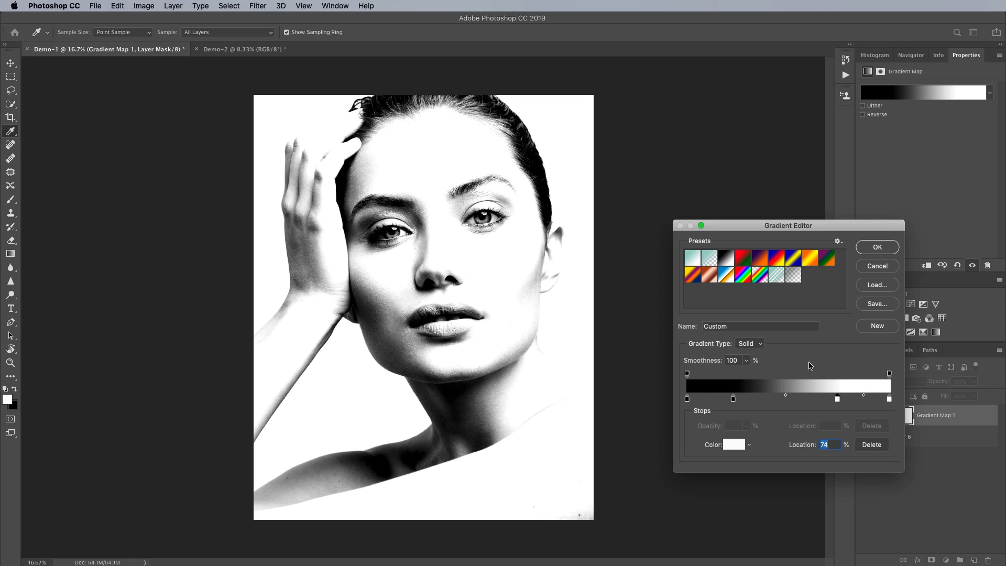
pyautogui.moveTo(755, 340)
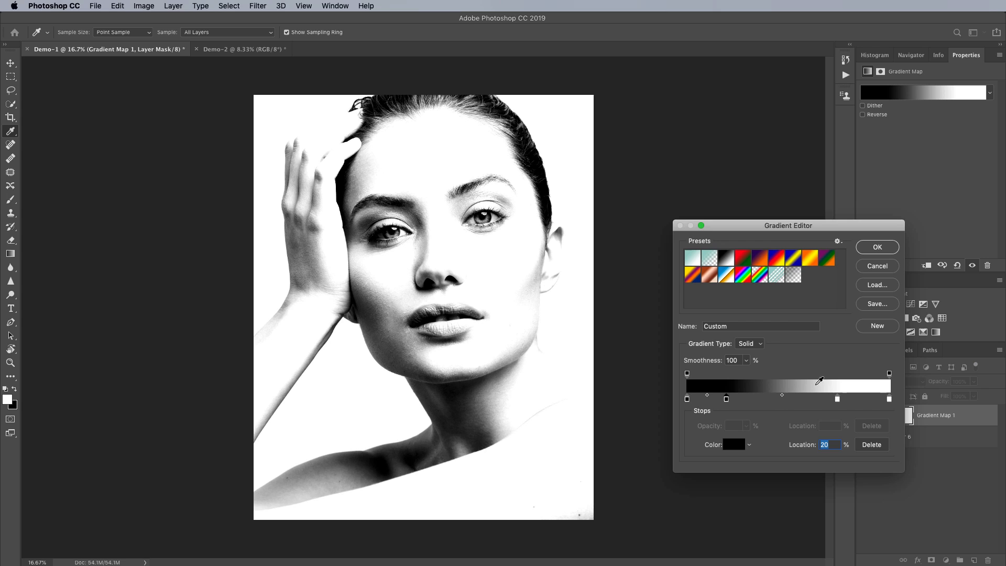
pyautogui.moveTo(828, 374)
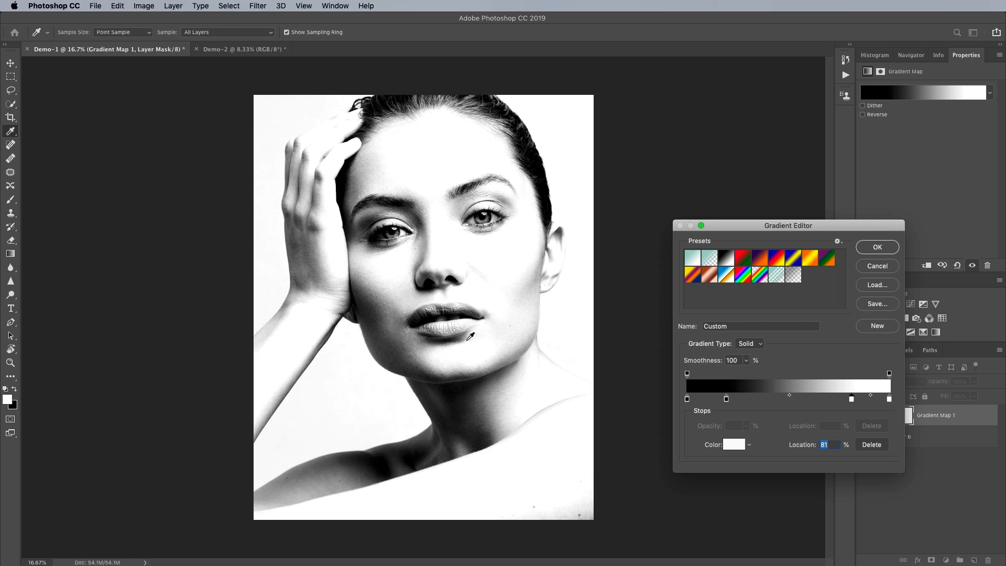
pyautogui.moveTo(505, 238)
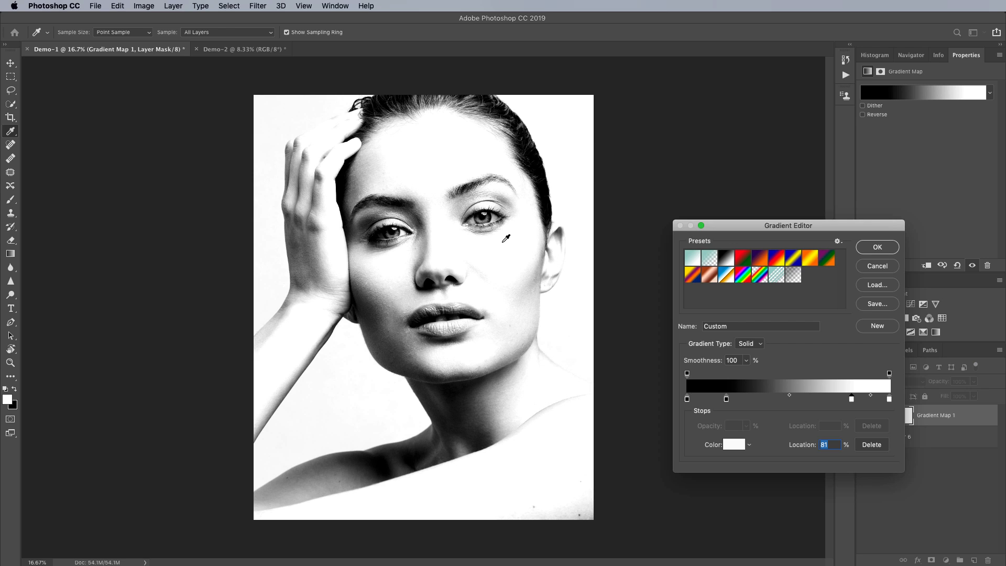
pyautogui.moveTo(744, 217)
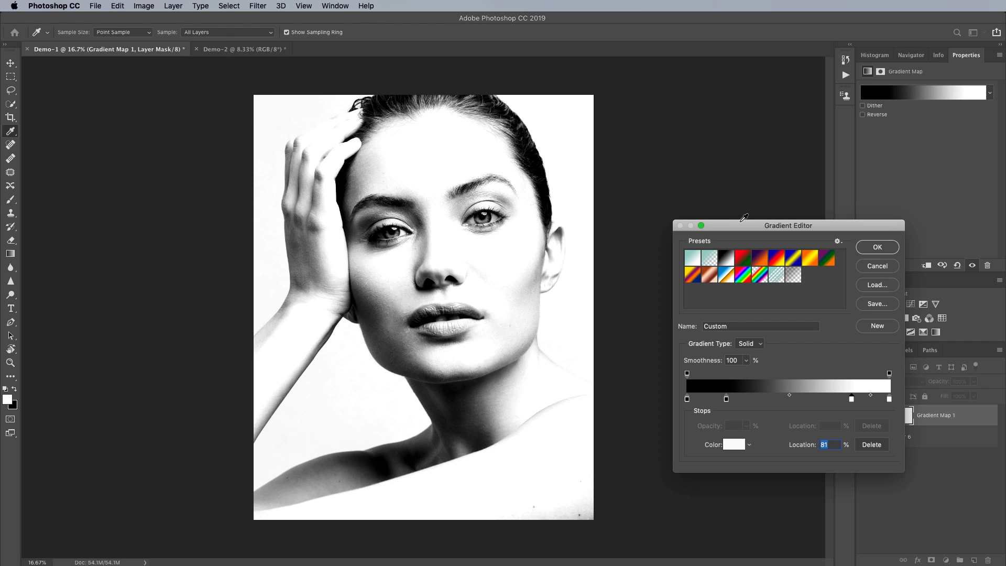
pyautogui.moveTo(875, 259)
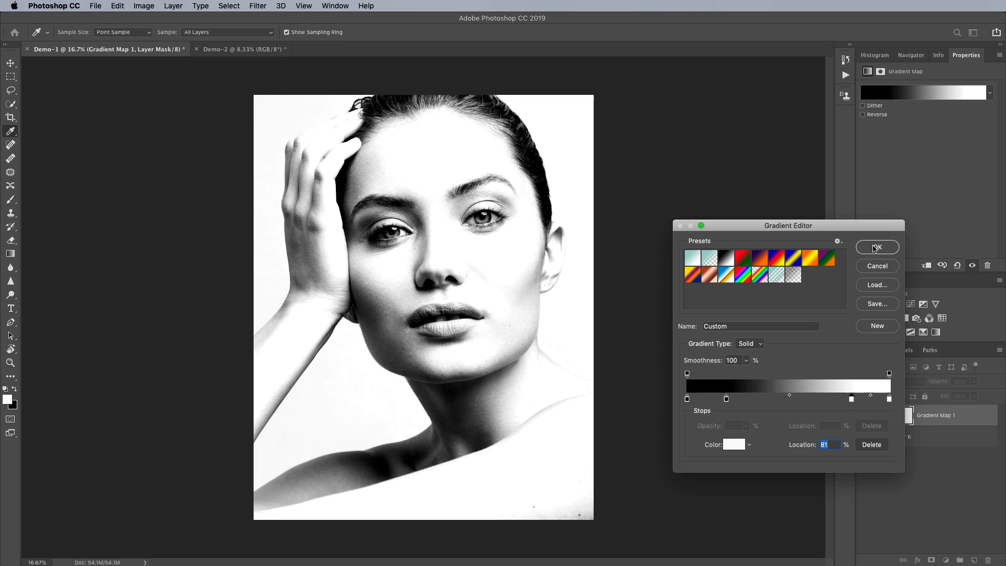
# Step: Confirm the edited gradient and lower Gradient Map 1's opacity to soften the portrait
pyautogui.click(876, 247)
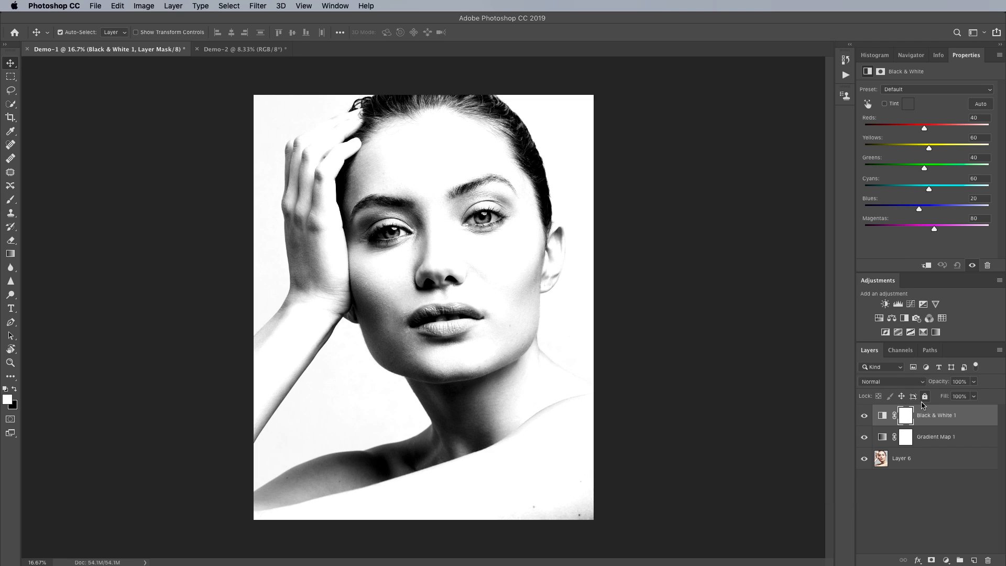
pyautogui.click(935, 436)
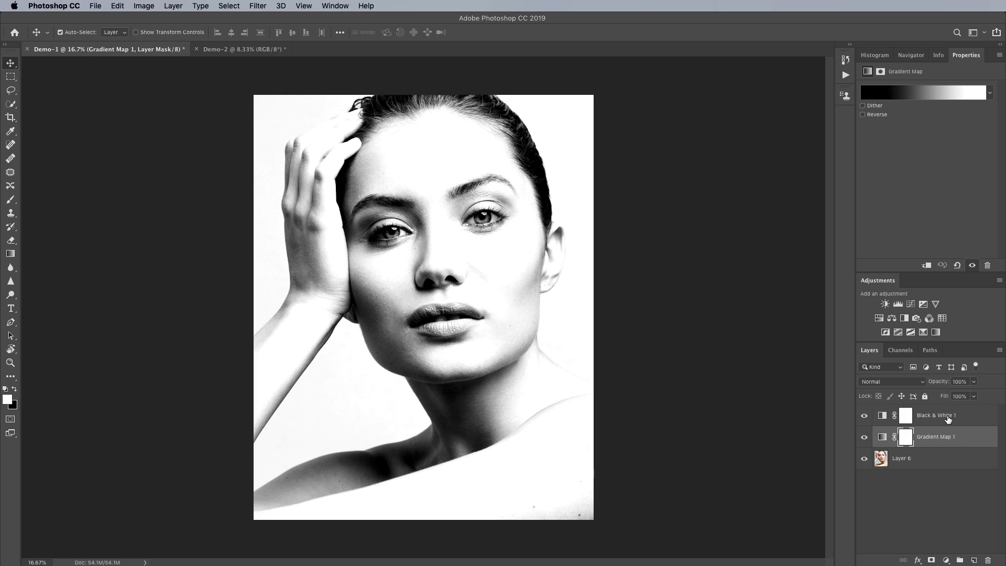
pyautogui.moveTo(928, 440)
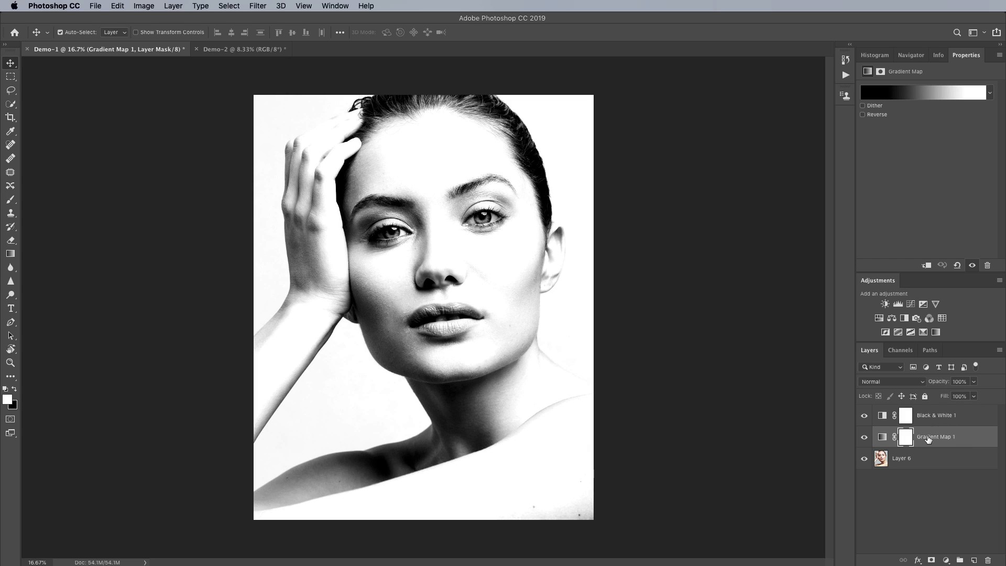
pyautogui.tripleClick(959, 381)
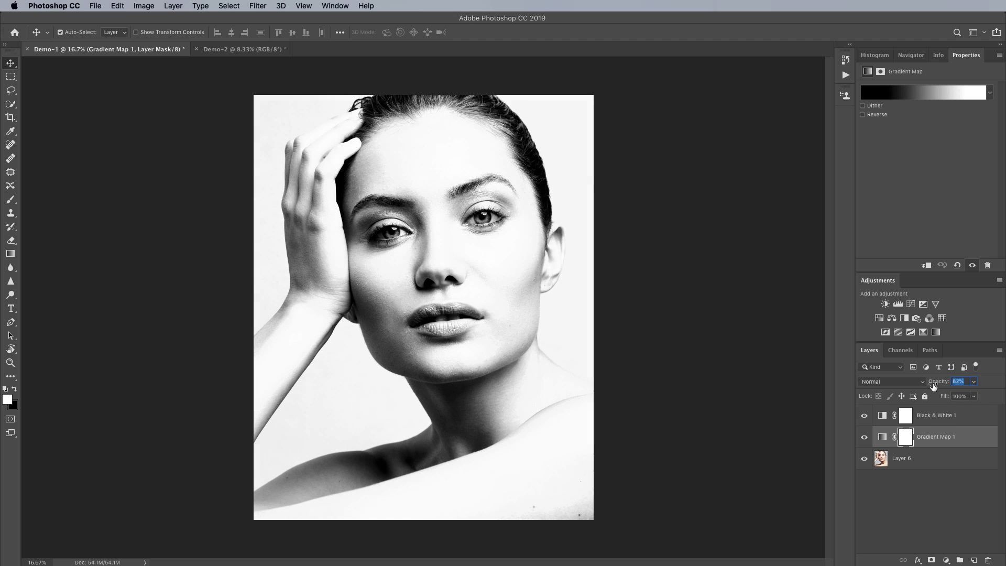
pyautogui.write('29')
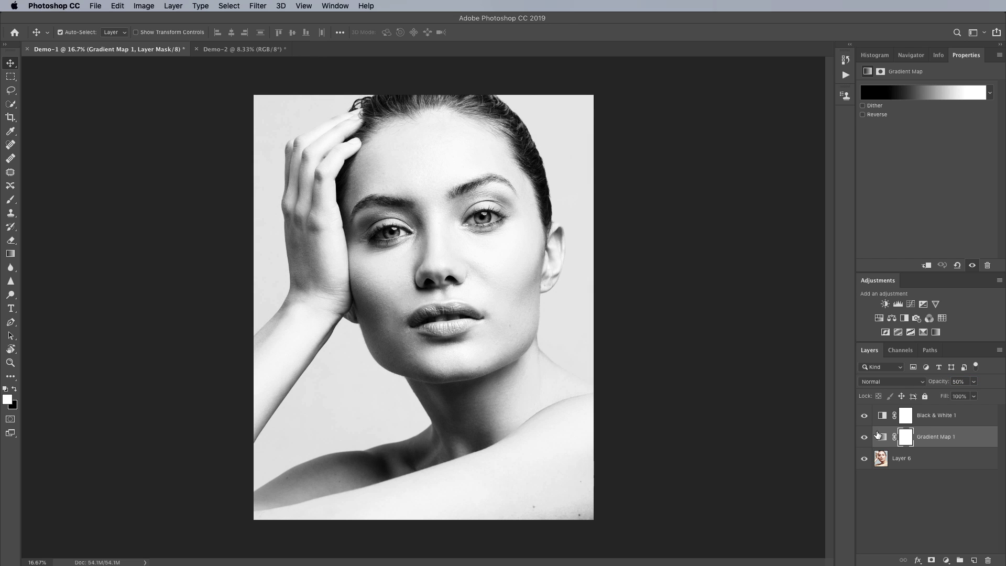
# Step: Toggle Gradient Map 1 off and on to compare, then switch to Demo-2
pyautogui.click(864, 437)
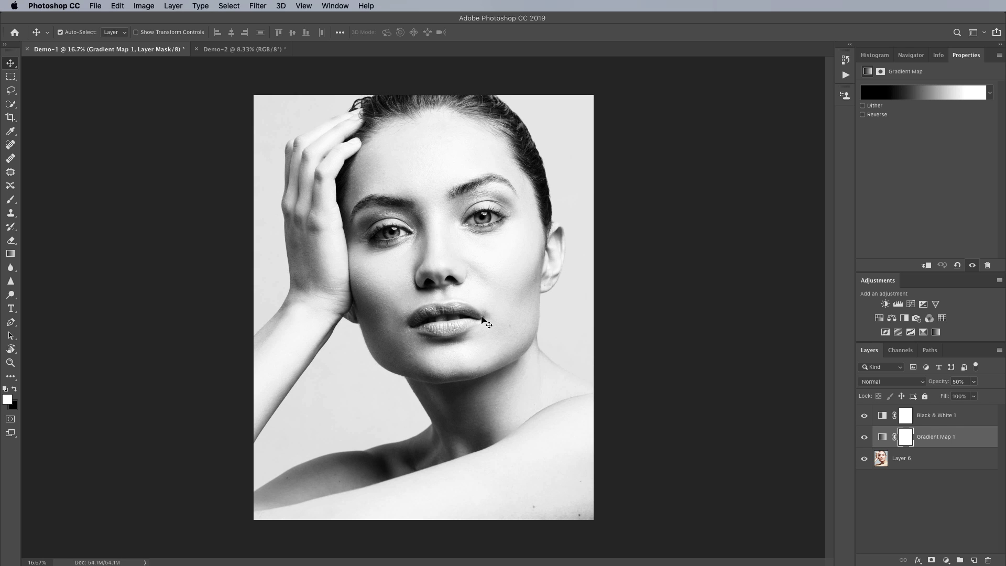
pyautogui.click(863, 437)
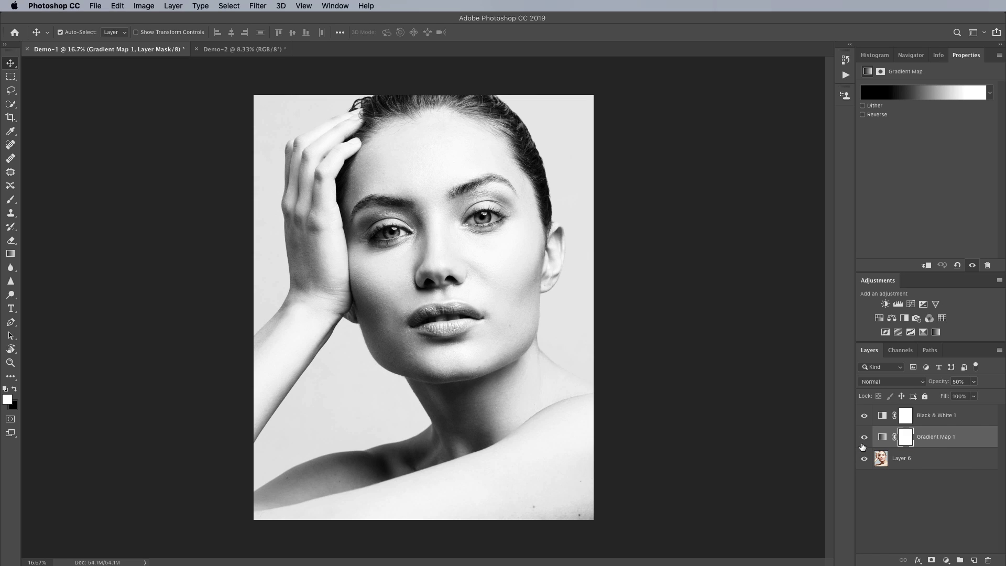
pyautogui.click(240, 49)
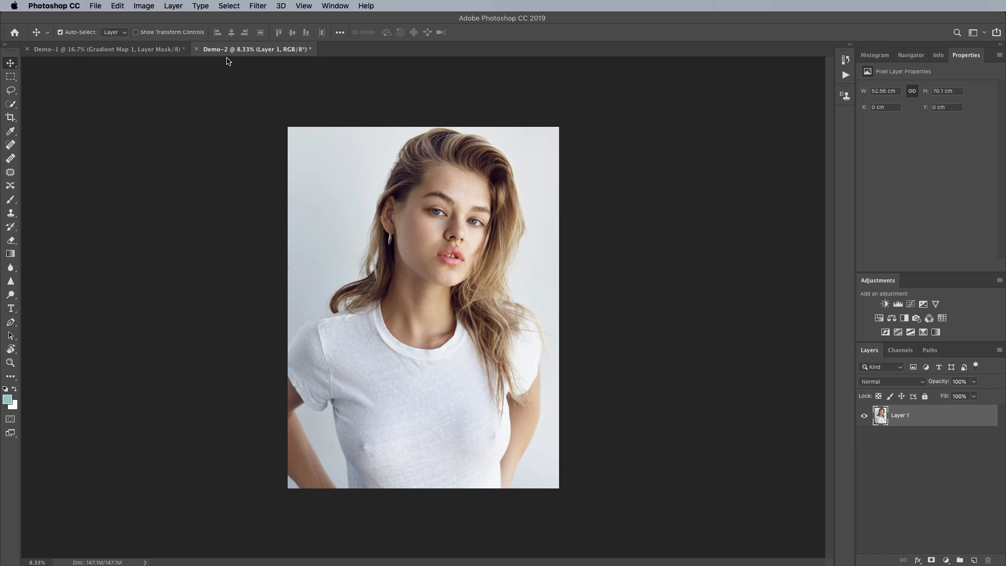
# Step: Run the Gradient Map Base action and edit a colour stop of its gradient
pyautogui.click(756, 55)
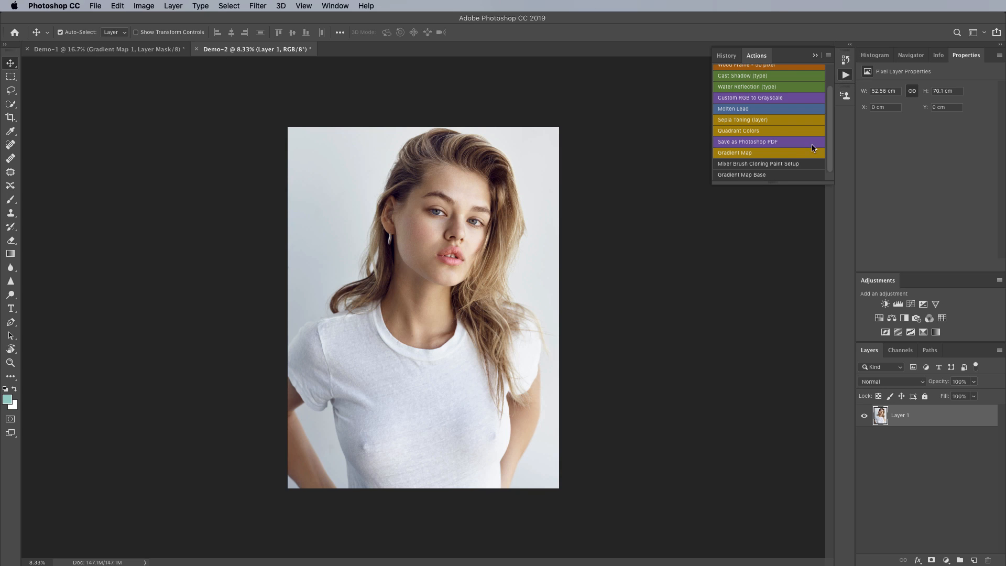
pyautogui.moveTo(761, 181)
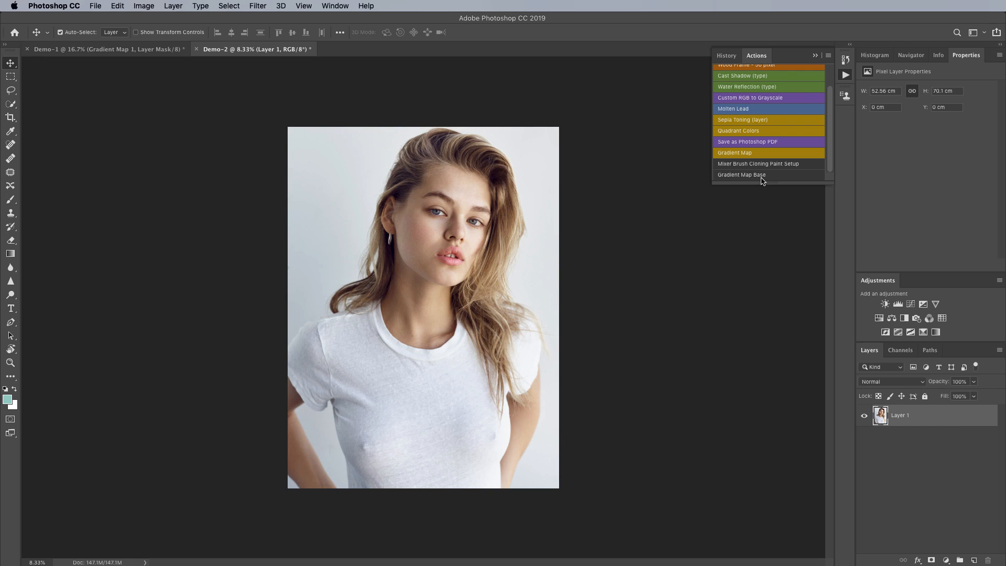
pyautogui.click(734, 152)
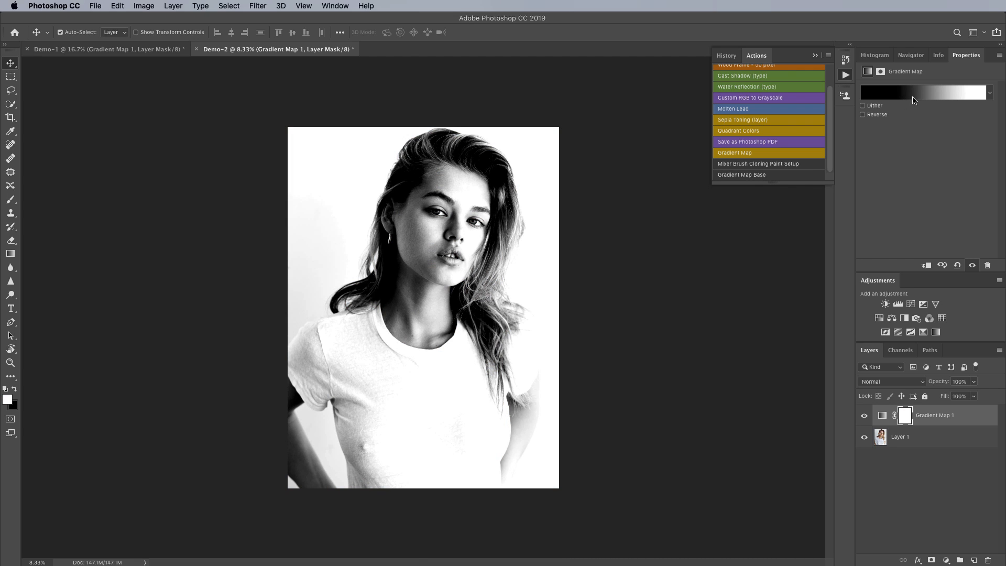
pyautogui.click(924, 91)
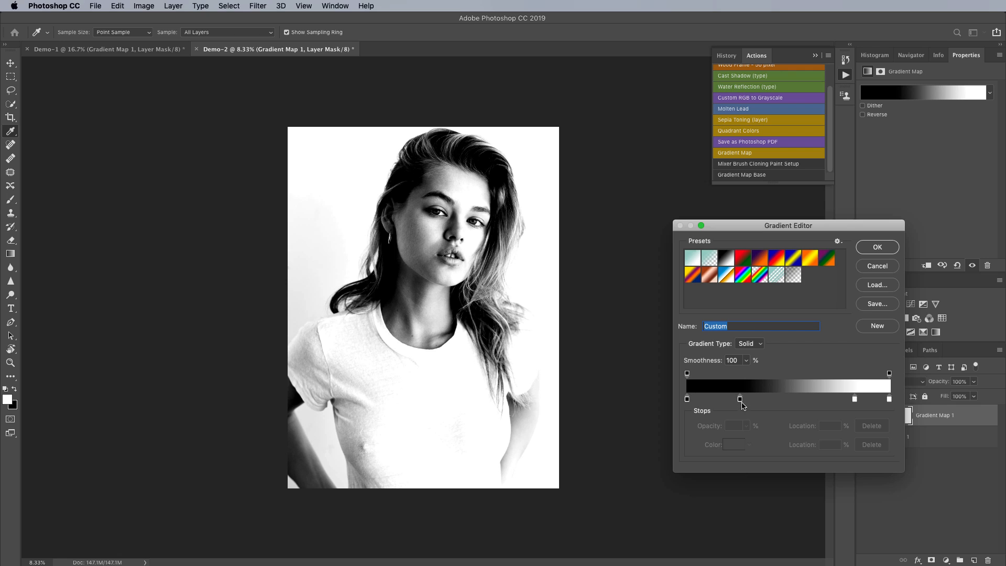
pyautogui.click(735, 398)
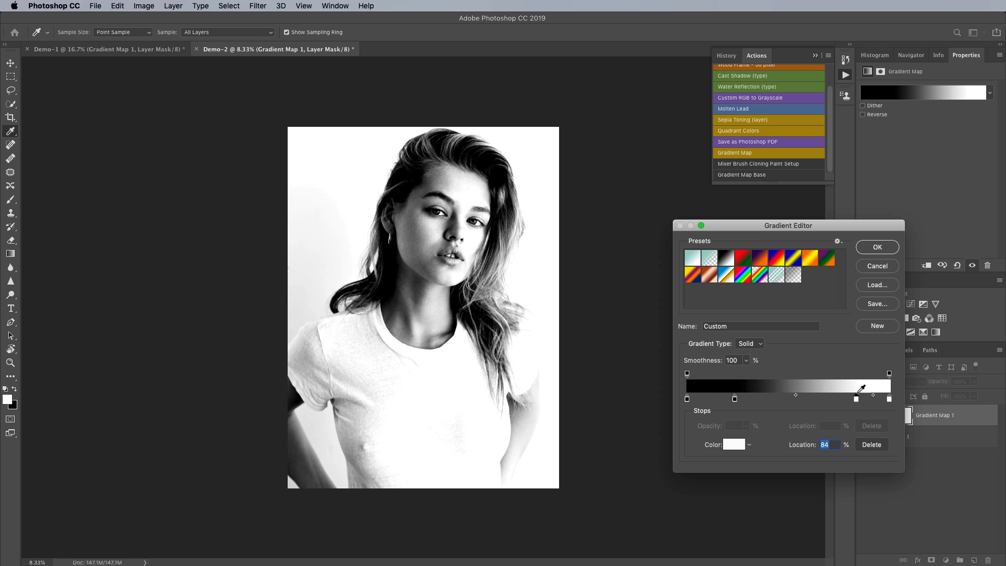
# Step: Accept the high-contrast gradient edits on the second portrait's Gradient Map
pyautogui.click(877, 247)
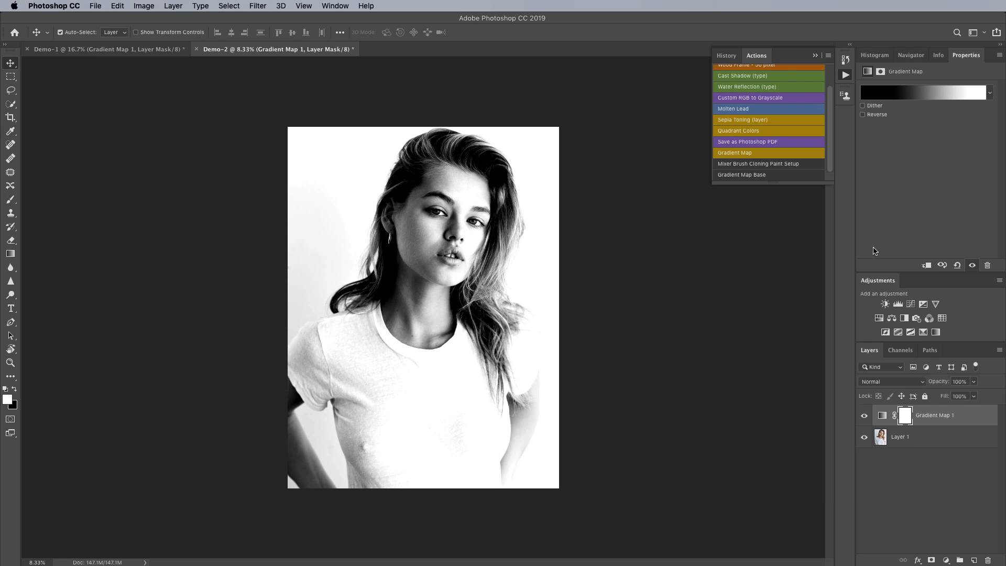
pyautogui.moveTo(871, 248)
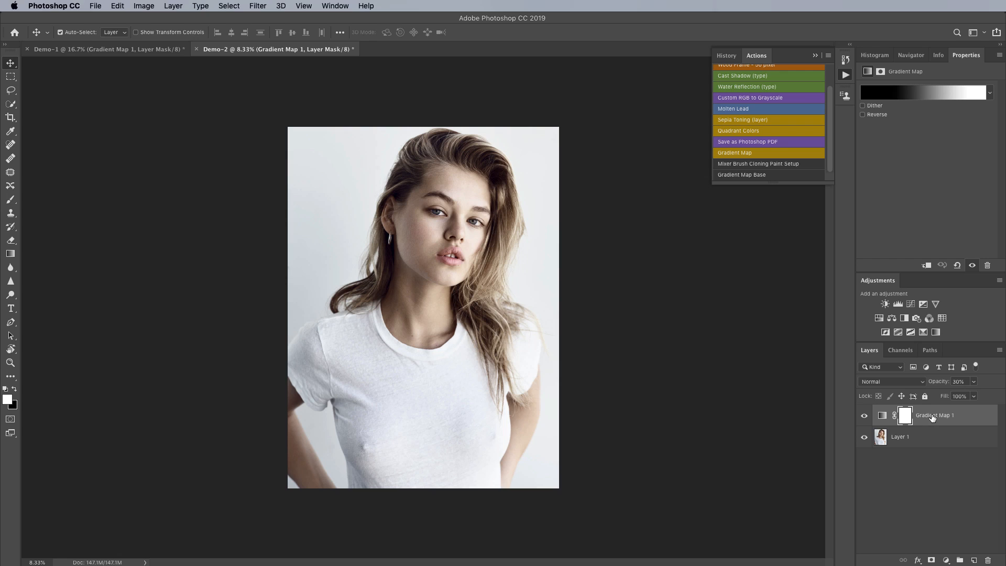
pyautogui.moveTo(934, 414)
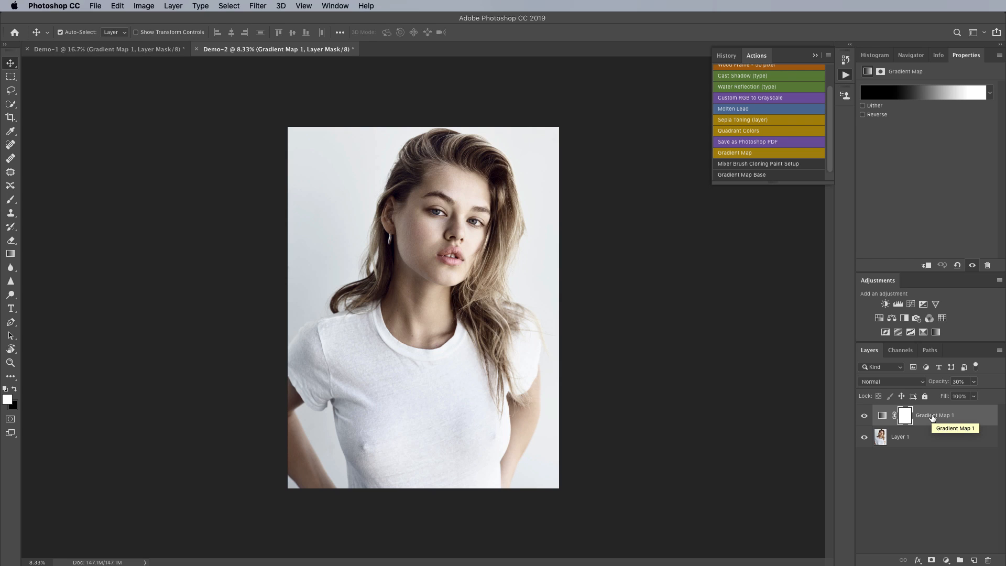
pyautogui.moveTo(932, 417)
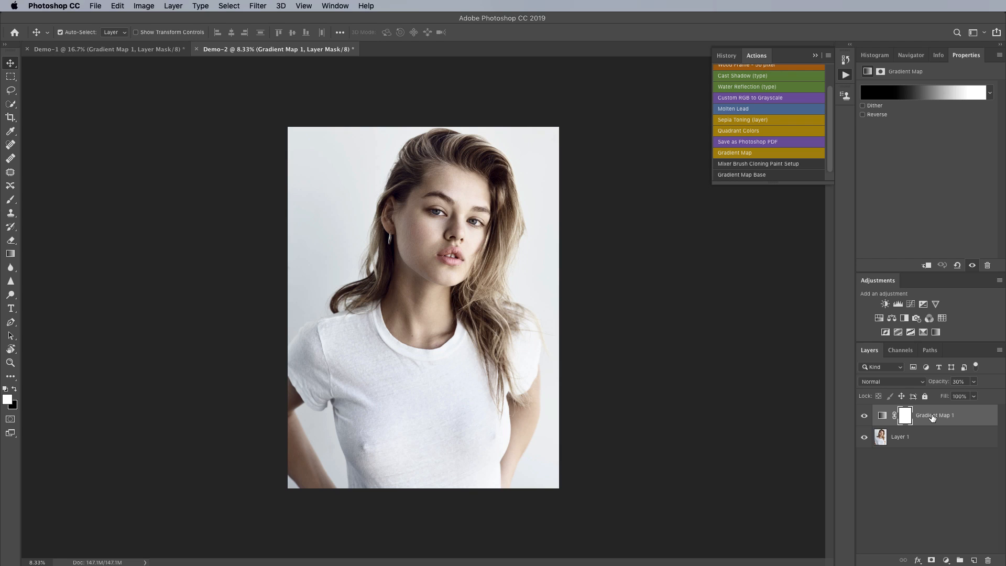
# Step: Compare the gradient map on and off, try Multiply, then set Screen blending
pyautogui.click(864, 414)
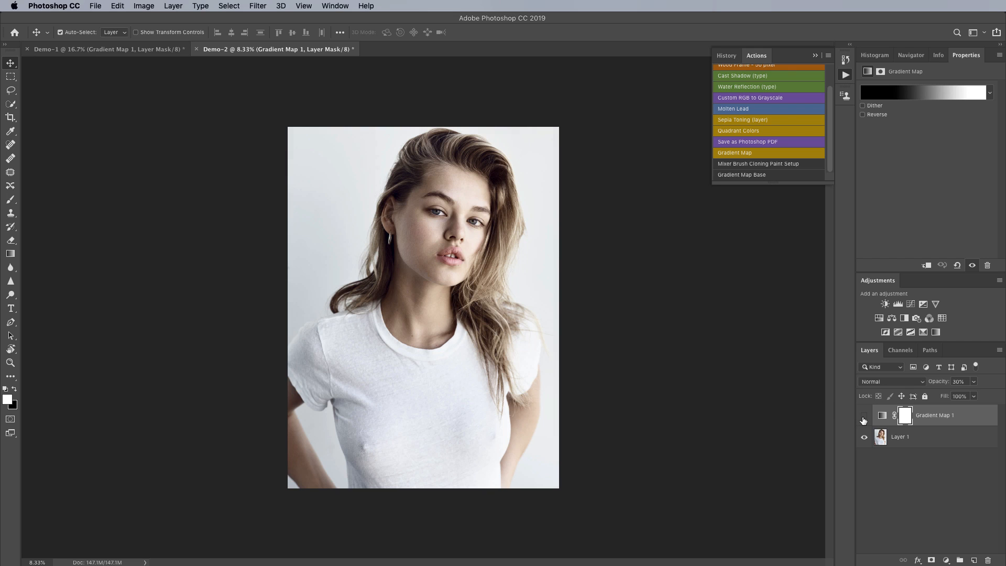
pyautogui.click(863, 415)
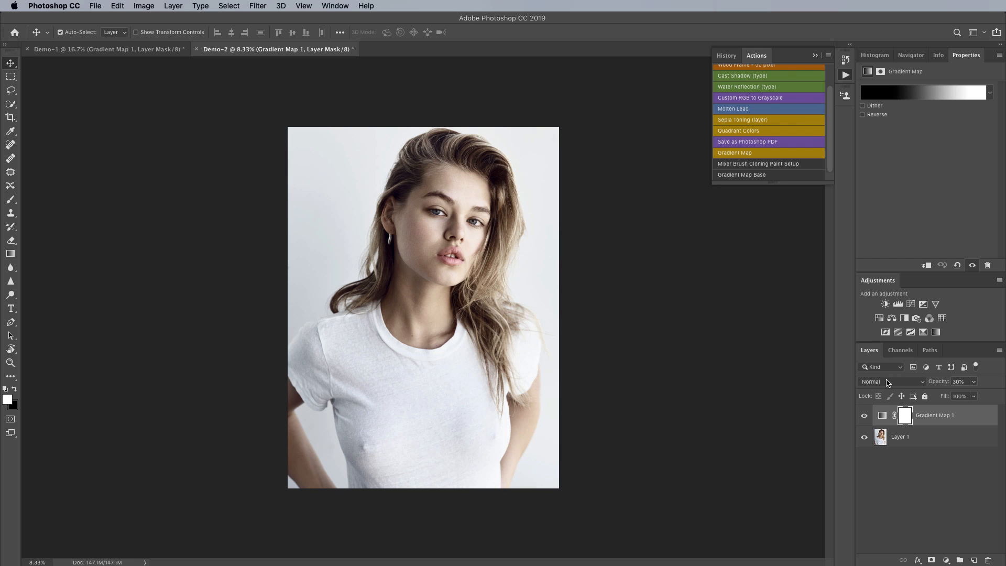
pyautogui.click(892, 380)
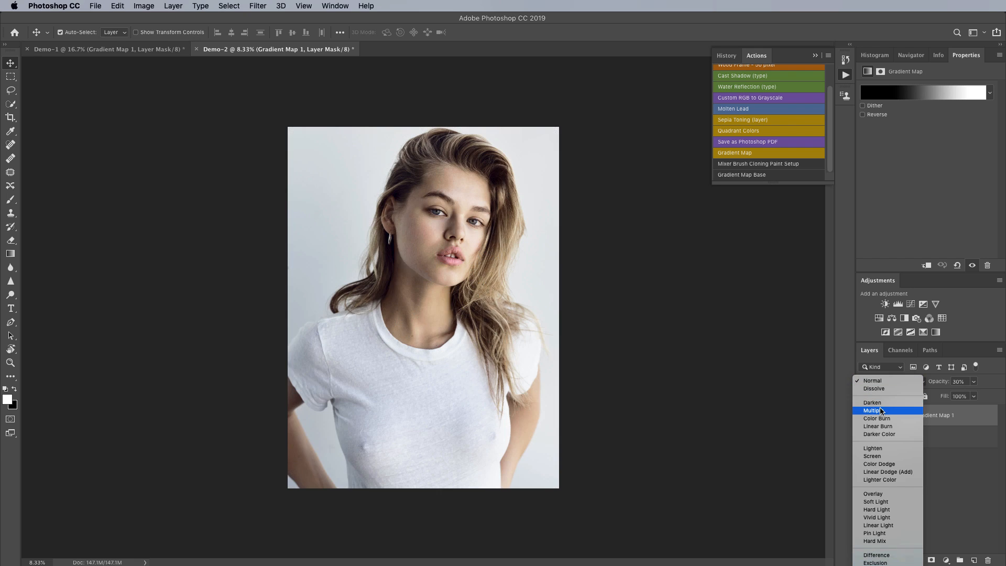
pyautogui.click(875, 411)
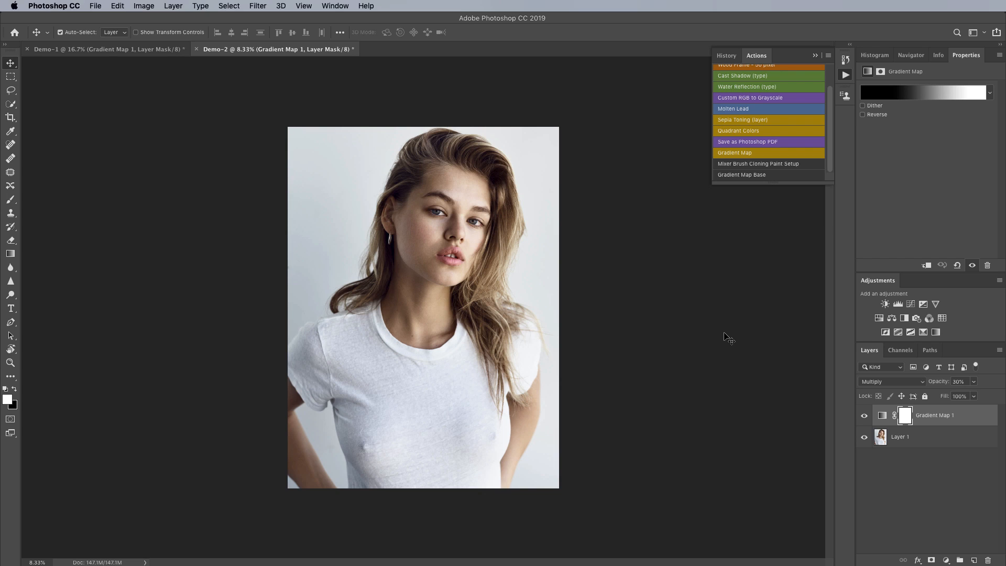
pyautogui.moveTo(846, 363)
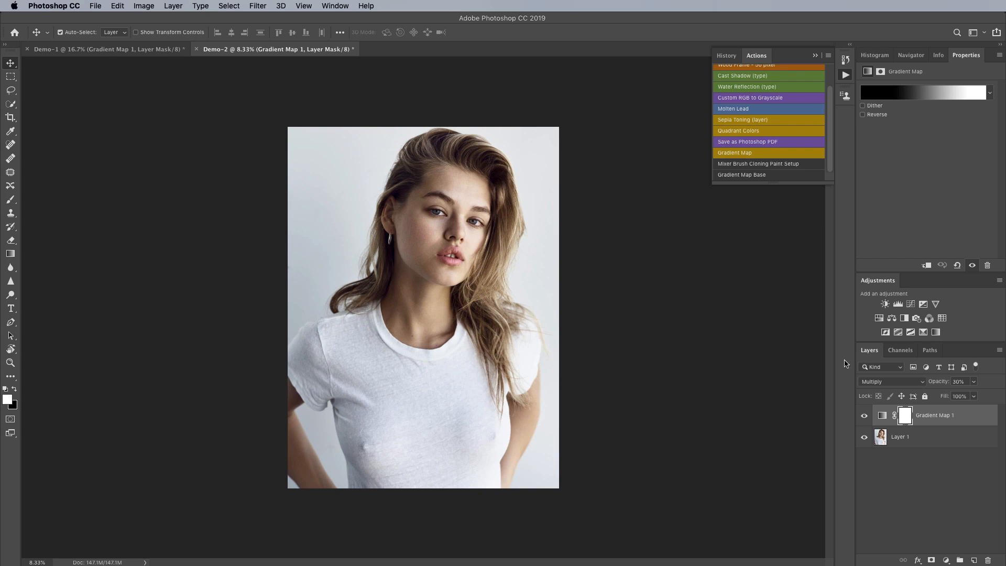
pyautogui.click(888, 381)
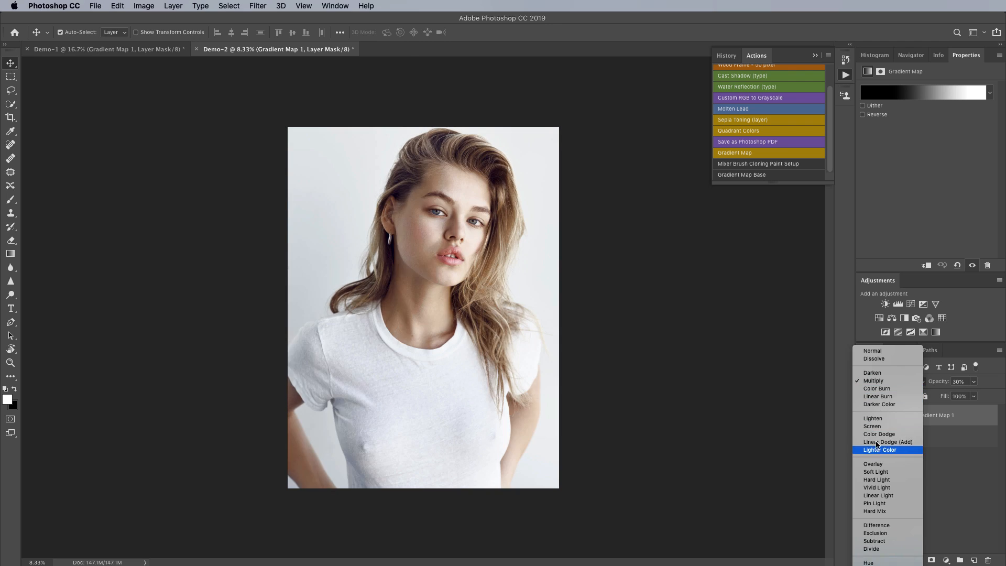
pyautogui.click(871, 426)
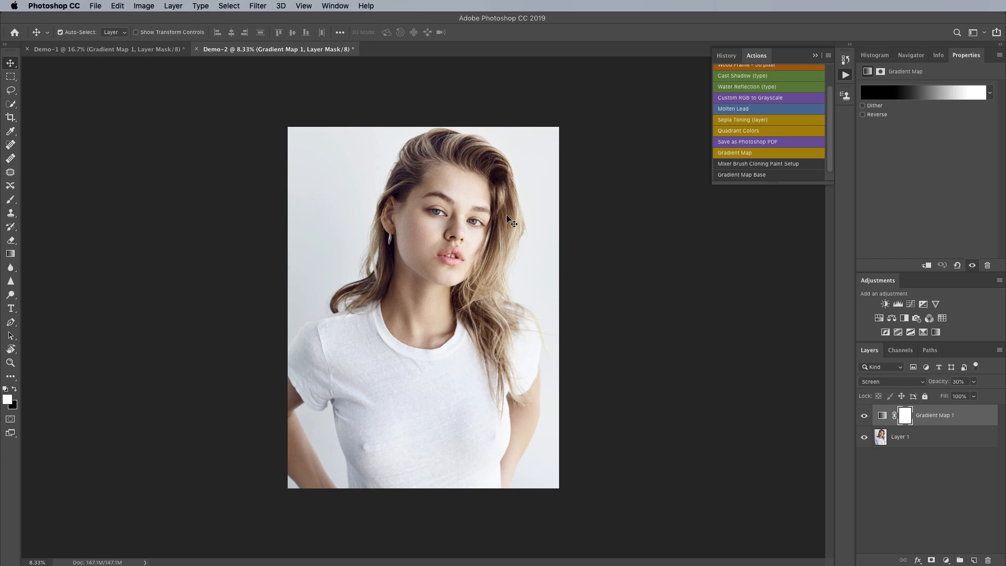
pyautogui.moveTo(854, 344)
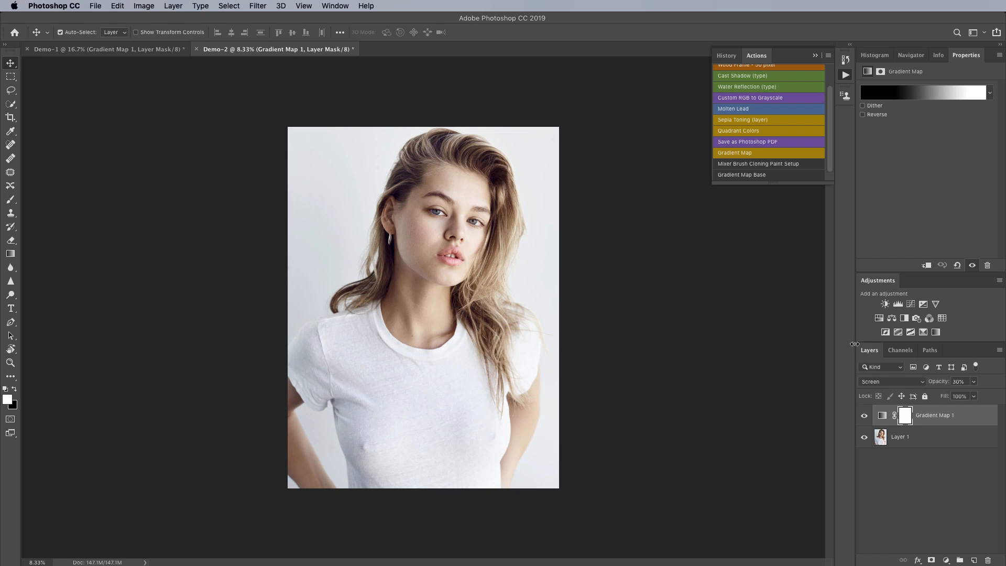
# Step: Switch Gradient Map 1's blend mode from Screen to Saturation
pyautogui.click(891, 381)
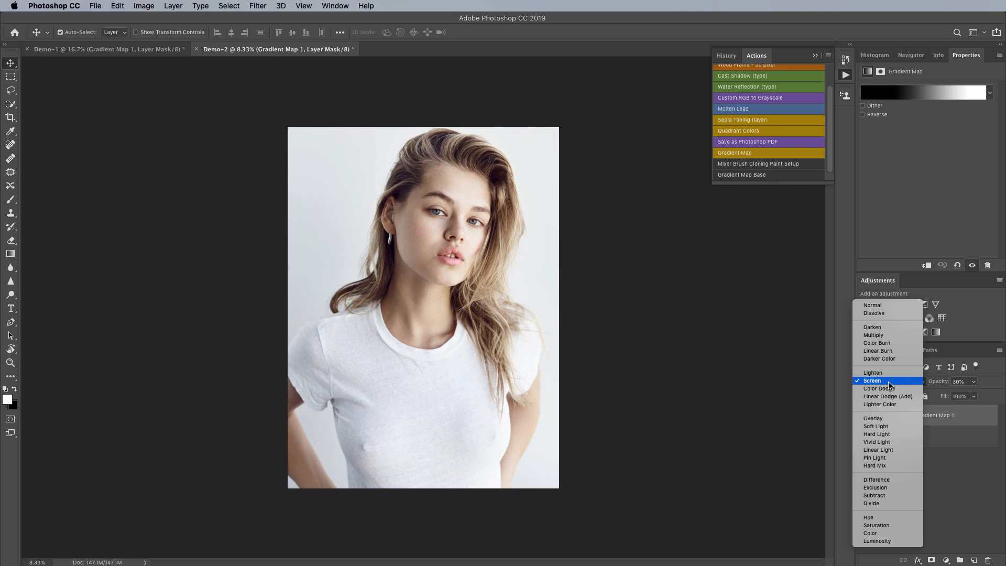
pyautogui.moveTo(875, 425)
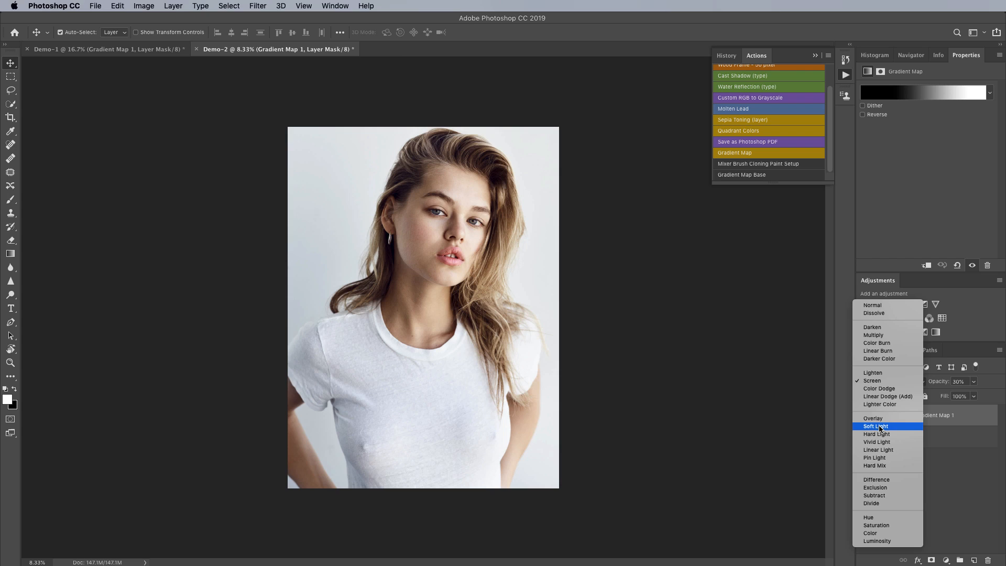
pyautogui.moveTo(873, 418)
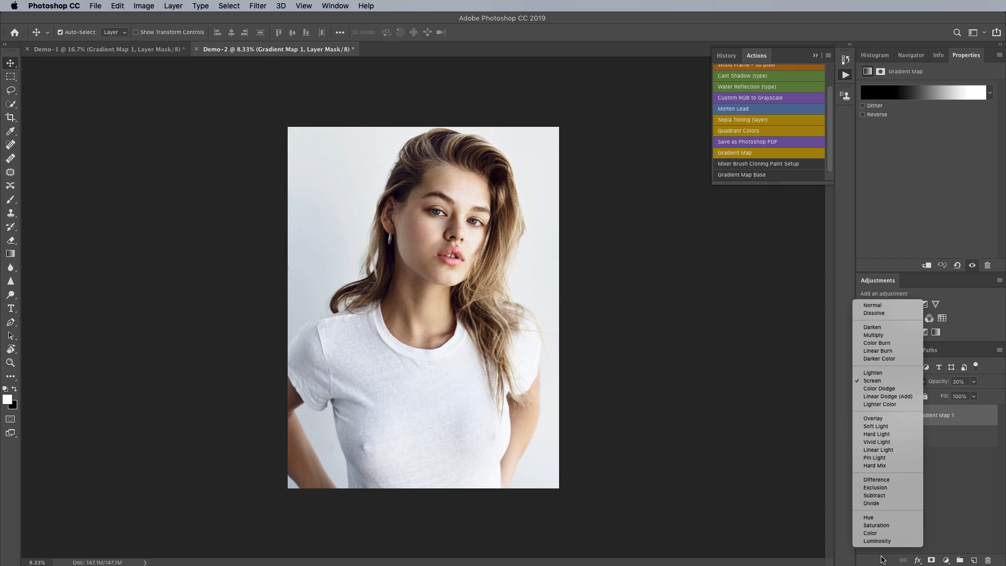
pyautogui.moveTo(877, 540)
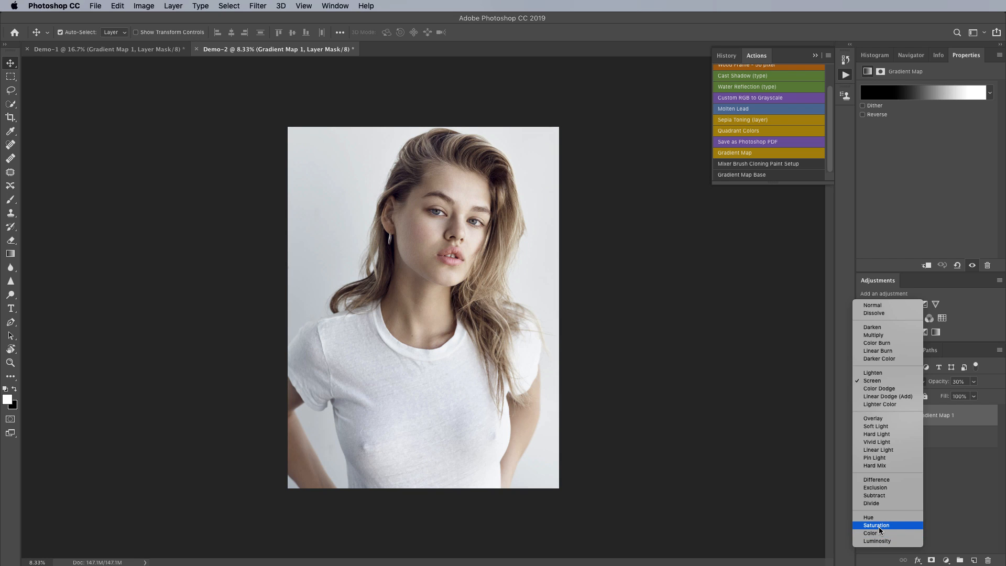
pyautogui.click(875, 525)
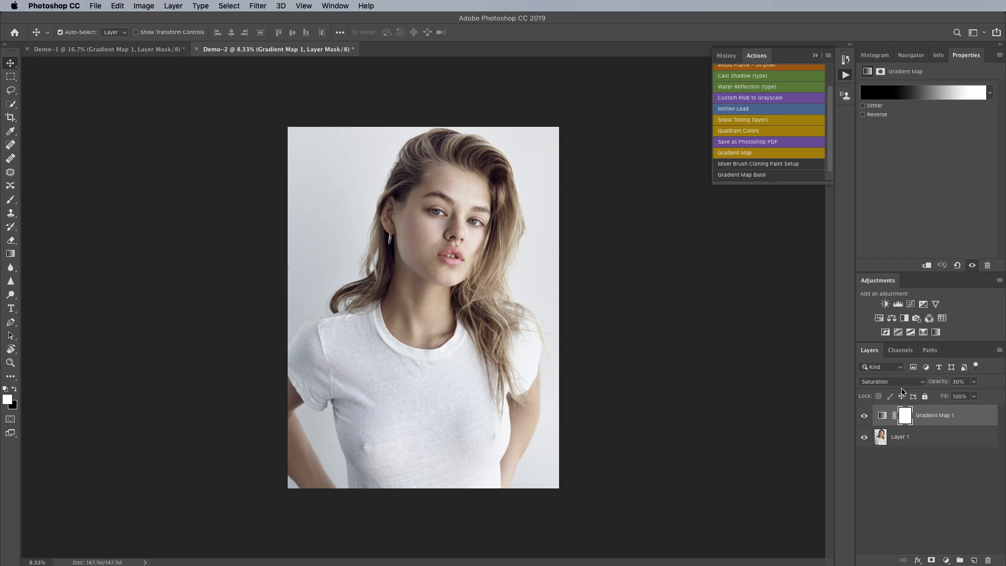
# Step: Set the gradient map to Multiply at 20% opacity and change the copy's blend mode
pyautogui.click(888, 382)
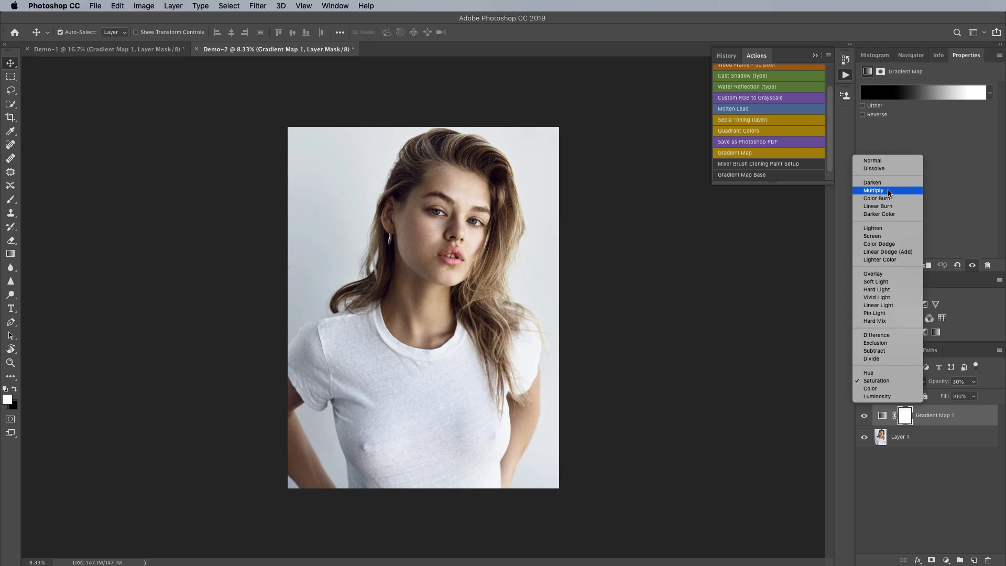
pyautogui.click(873, 190)
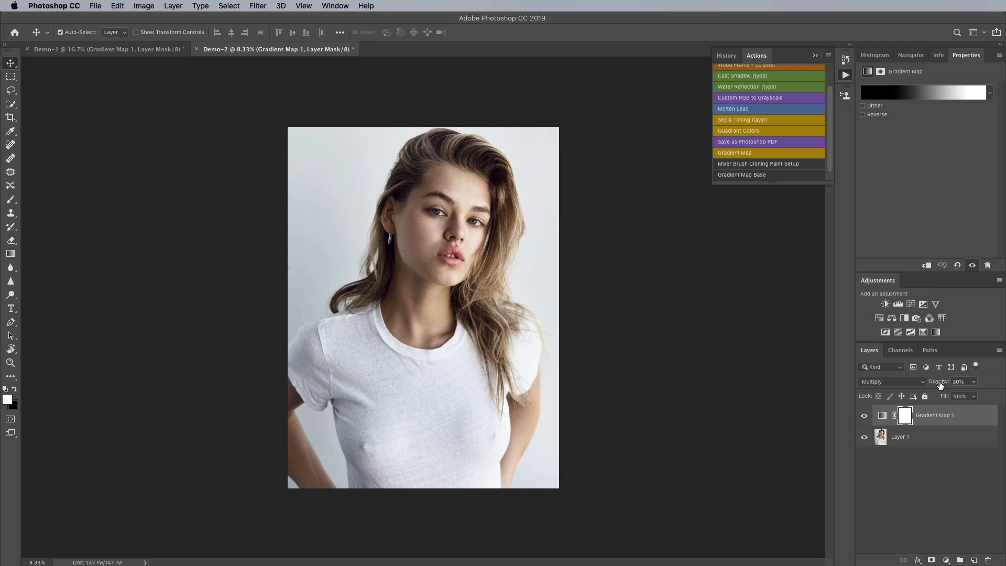
pyautogui.tripleClick(959, 381)
pyautogui.write('20')
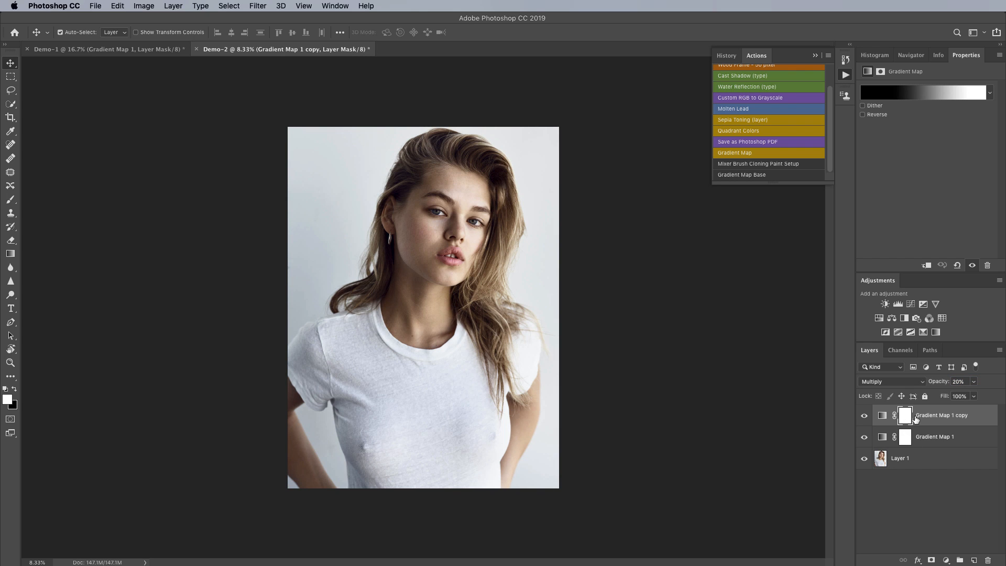
pyautogui.click(891, 381)
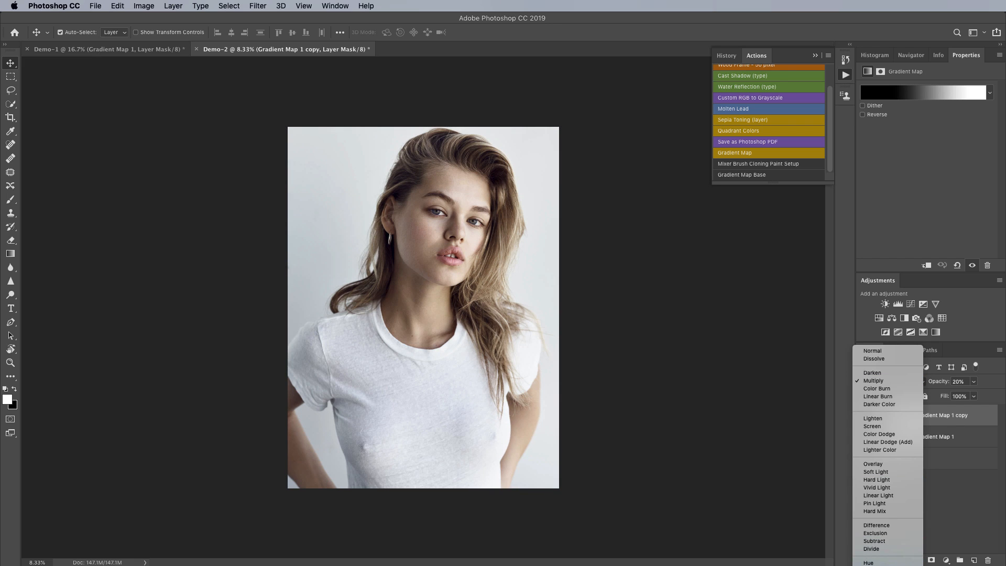
pyautogui.click(874, 380)
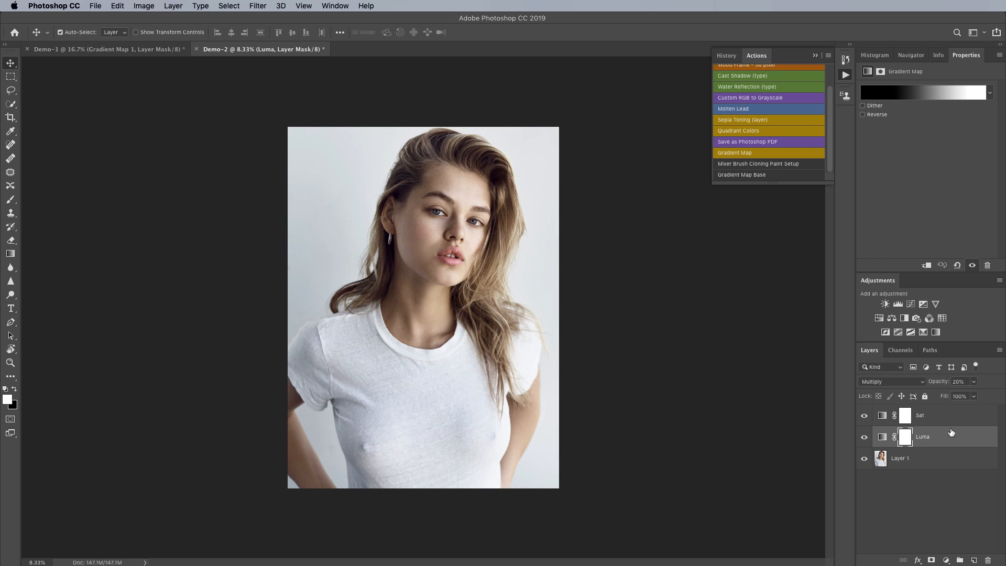
# Step: Group Sat and Luma into Group 1, toggle its visibility to compare, and expand it
pyautogui.click(919, 414)
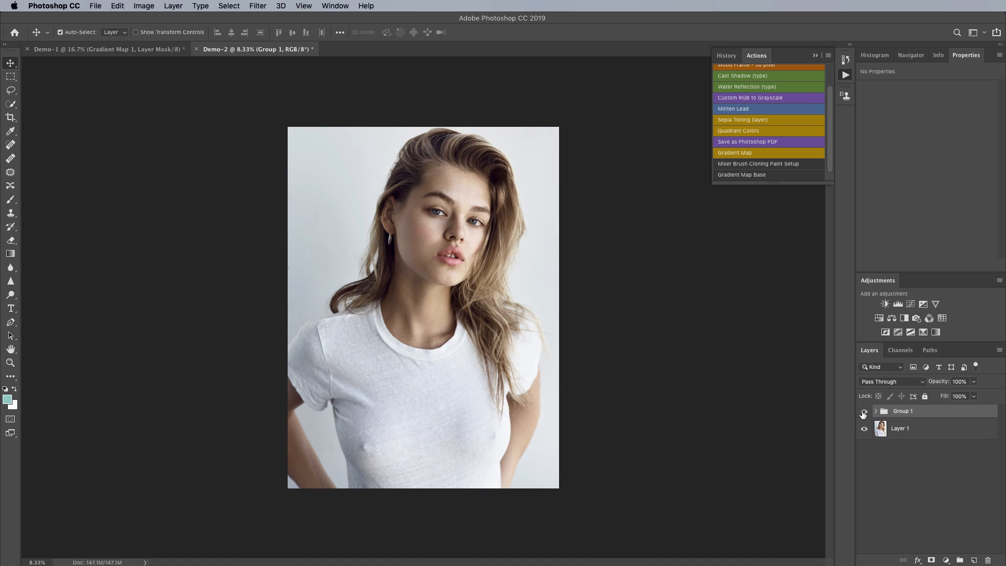
pyautogui.click(863, 411)
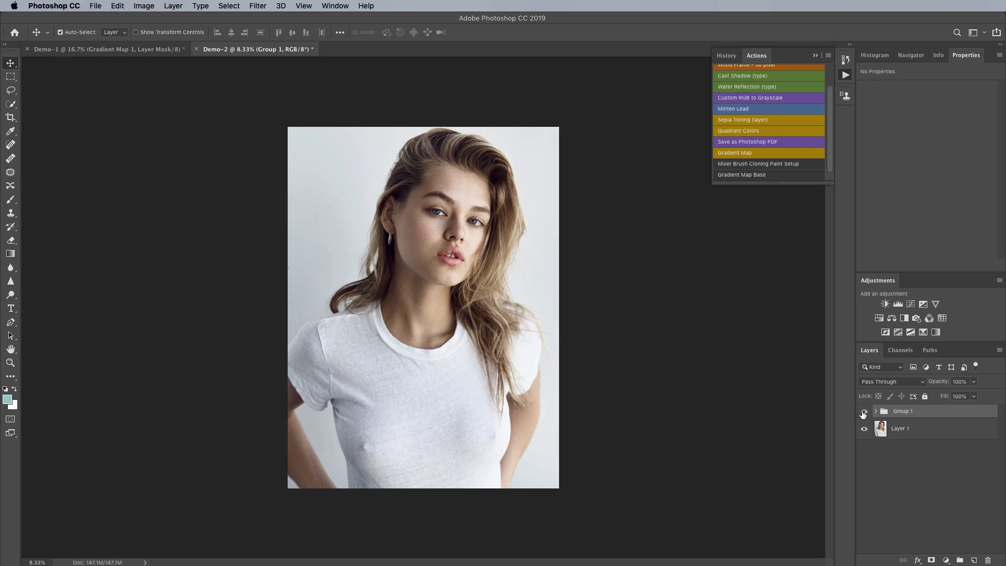
pyautogui.click(864, 411)
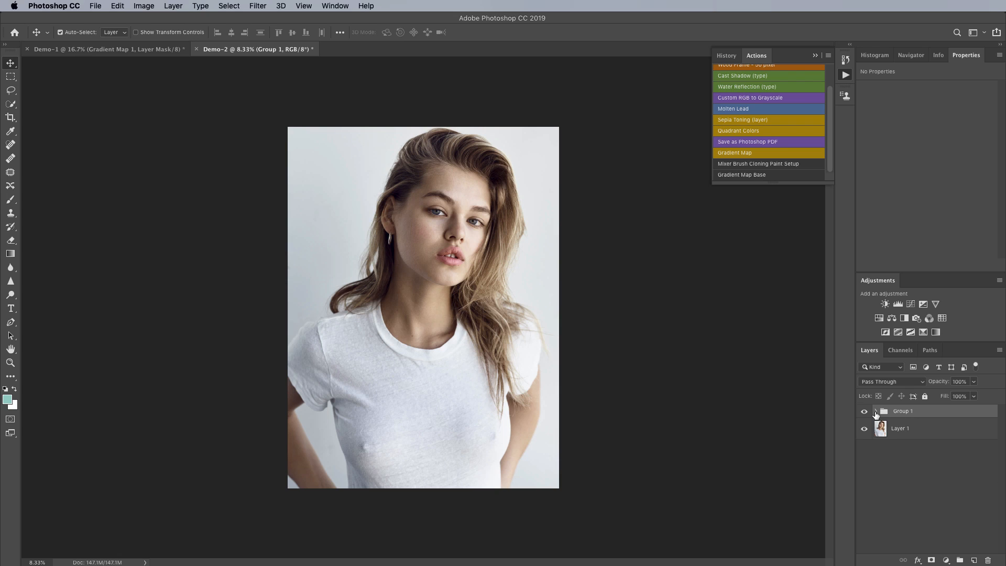
pyautogui.click(876, 410)
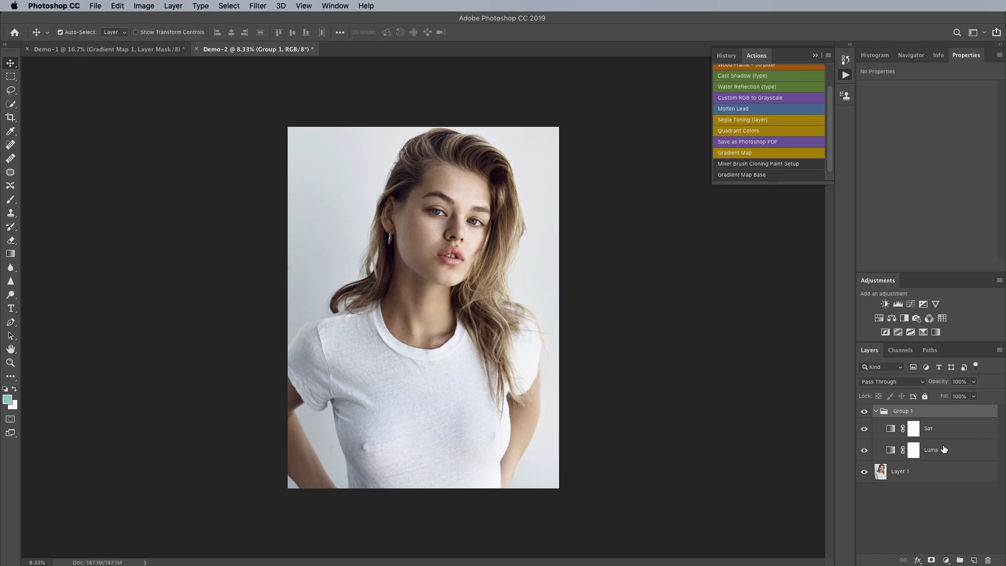
# Step: Select the Luma layer in Group 1 to view its black-to-white gradient map (Multiply, 20%)
pyautogui.click(931, 449)
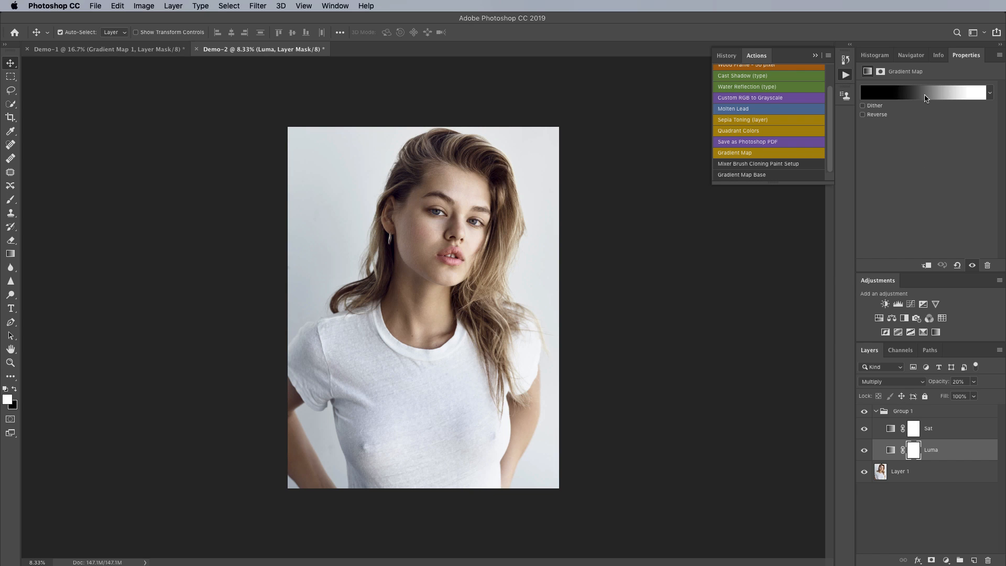
pyautogui.click(923, 92)
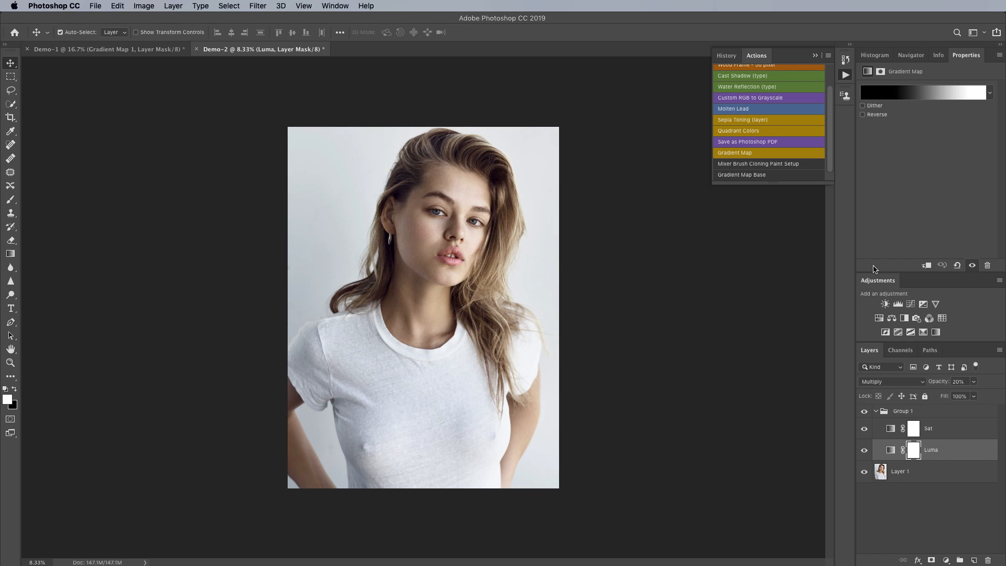
pyautogui.moveTo(871, 251)
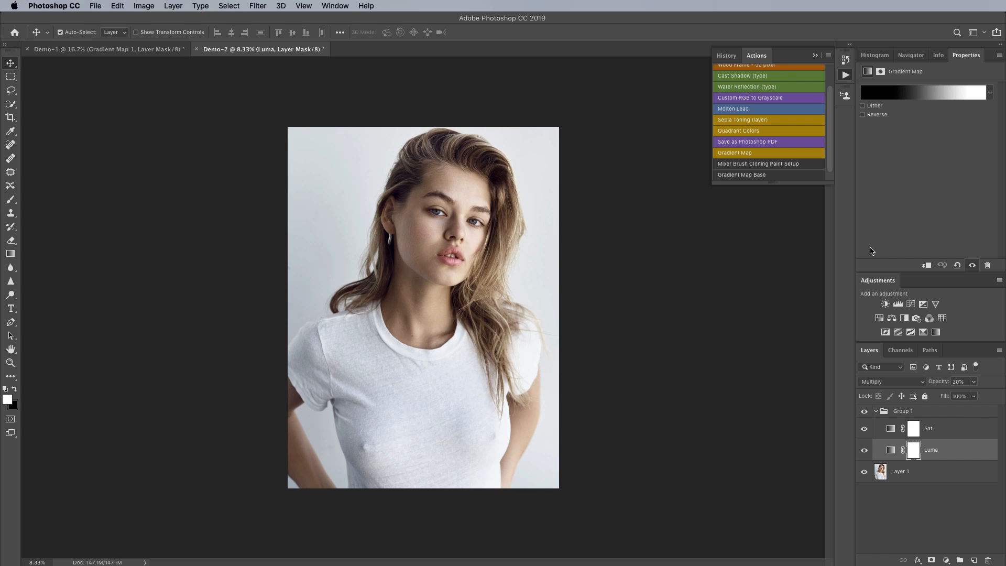
pyautogui.moveTo(937, 117)
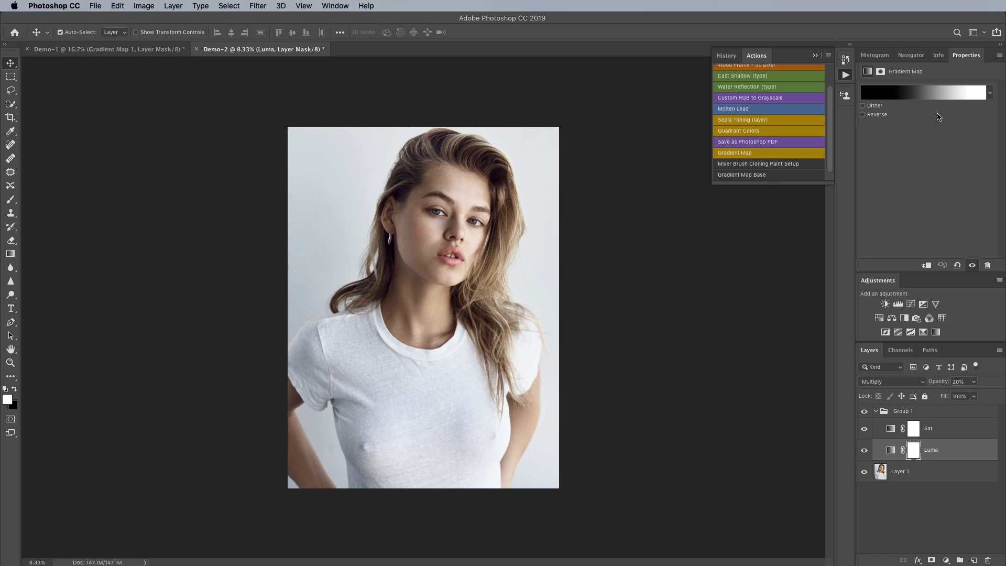
pyautogui.moveTo(925, 92)
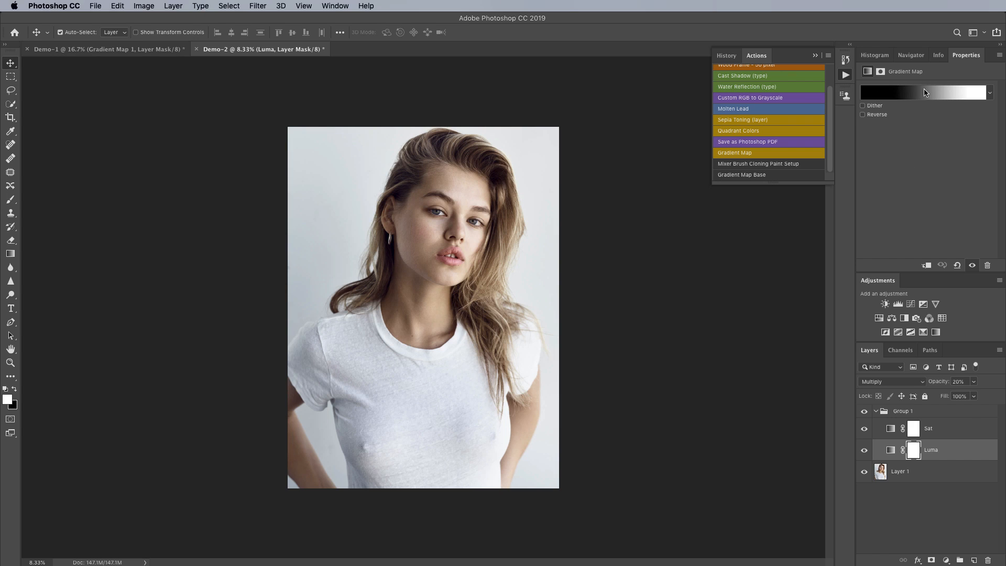
pyautogui.moveTo(937, 94)
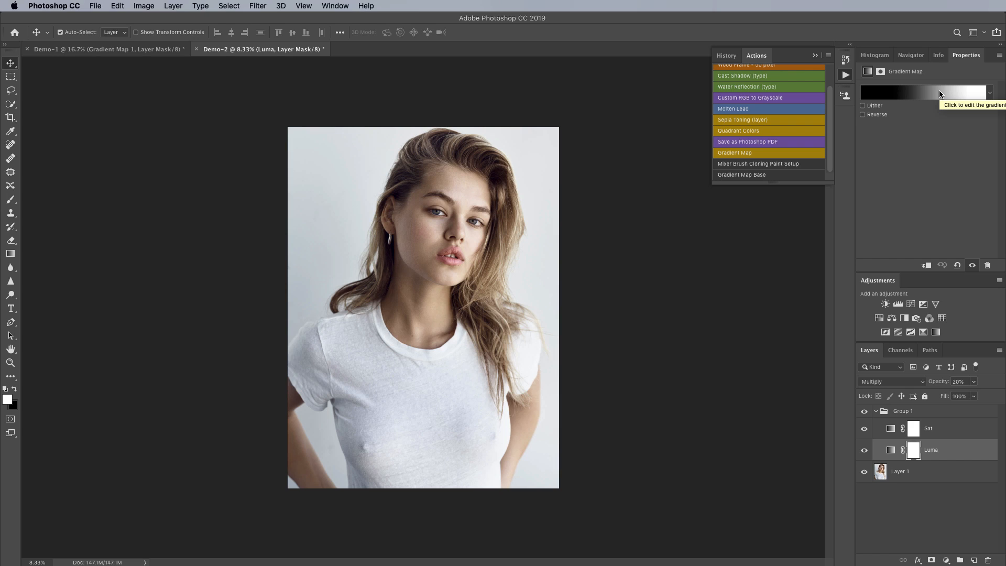
pyautogui.moveTo(847, 378)
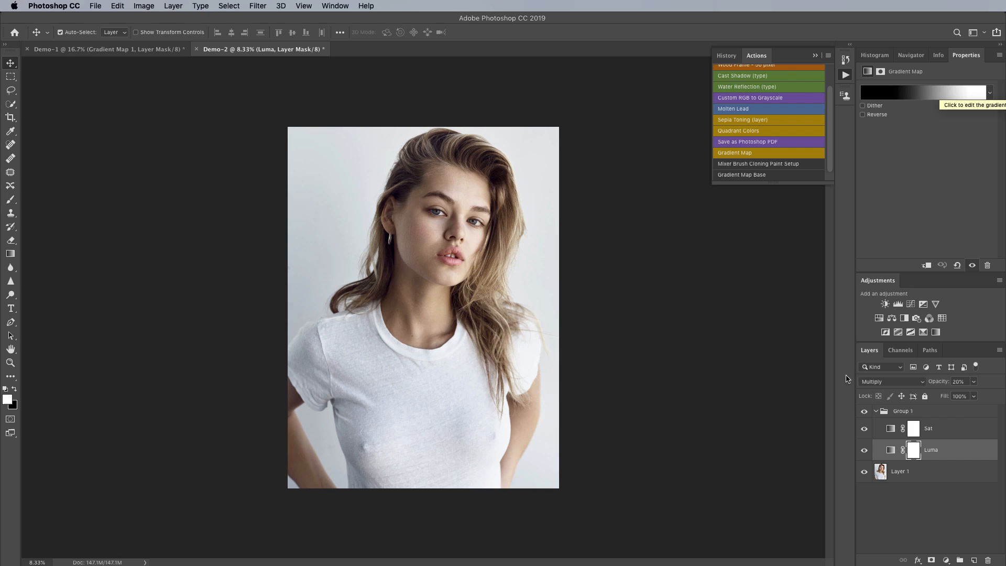
pyautogui.moveTo(877, 396)
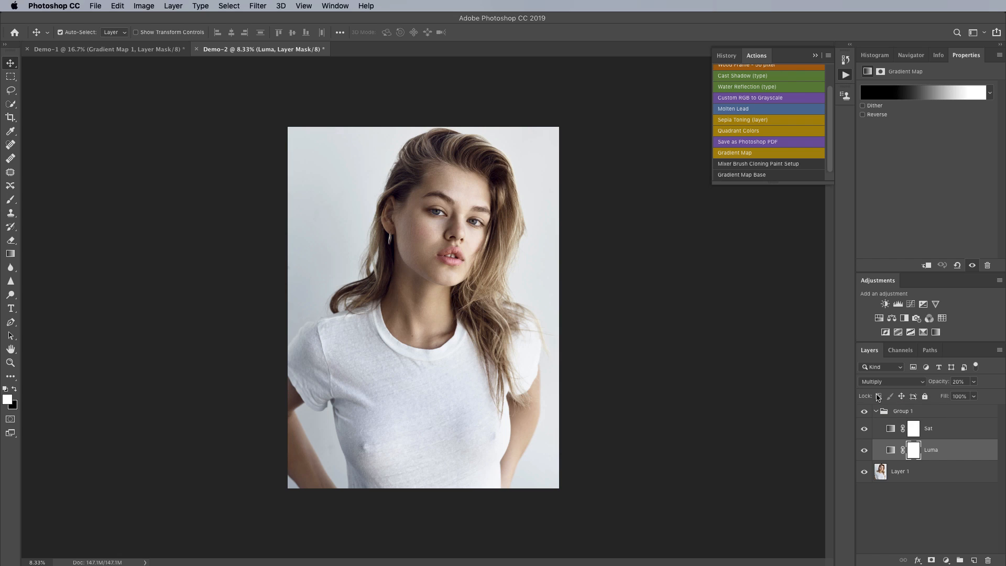
pyautogui.moveTo(943, 103)
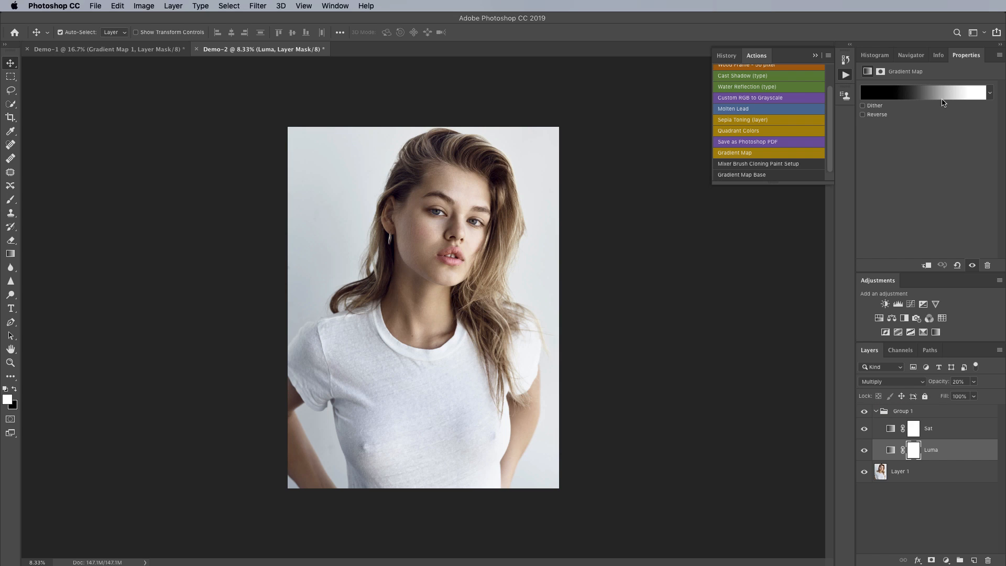
pyautogui.moveTo(946, 106)
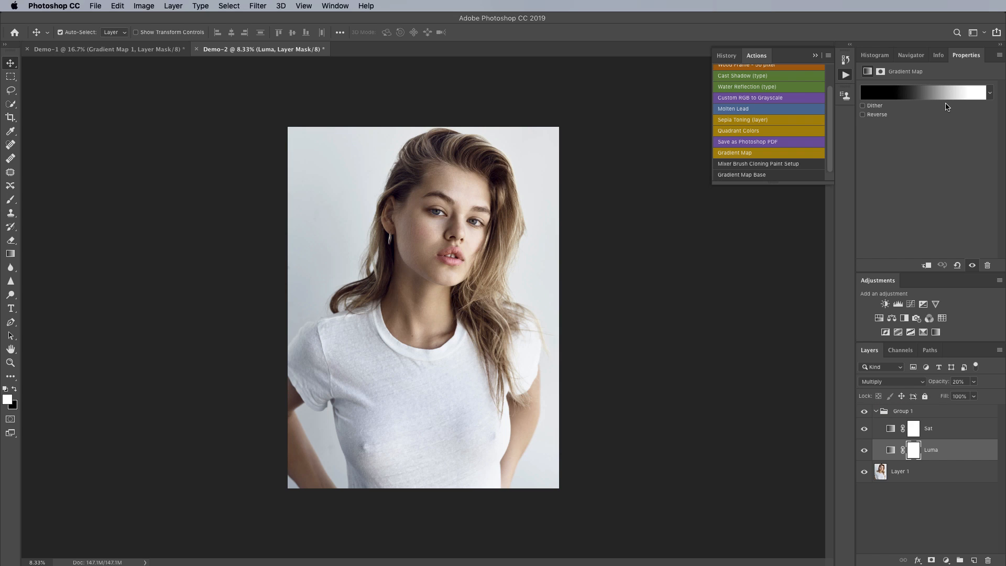